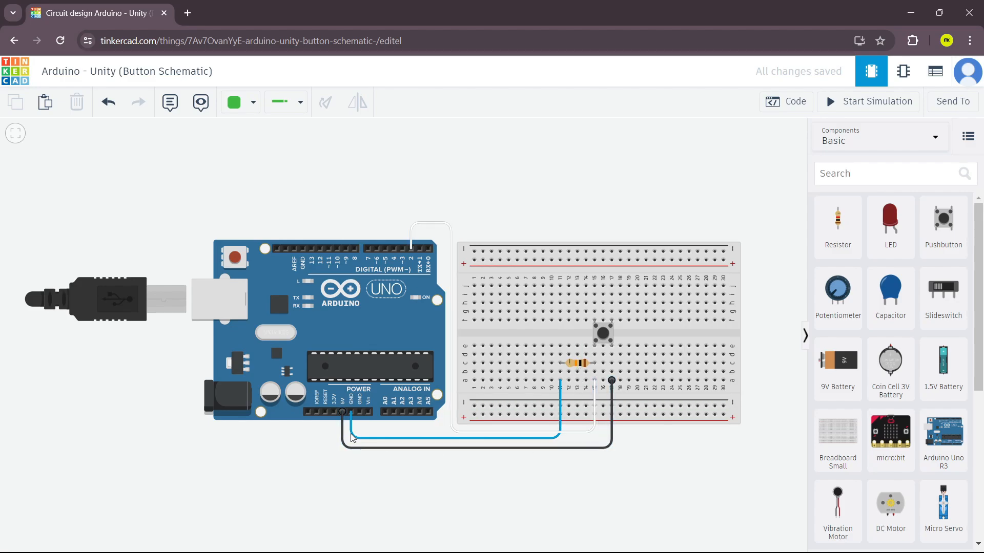
Step: Select the breadboard resistor to show its properties confirming a 10 kΩ resistance
click(602, 335)
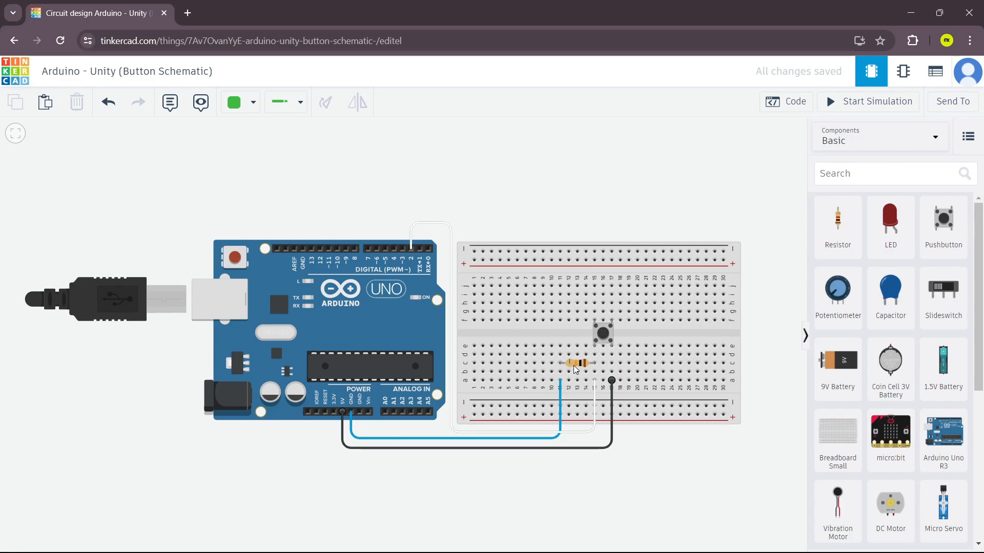
click(578, 365)
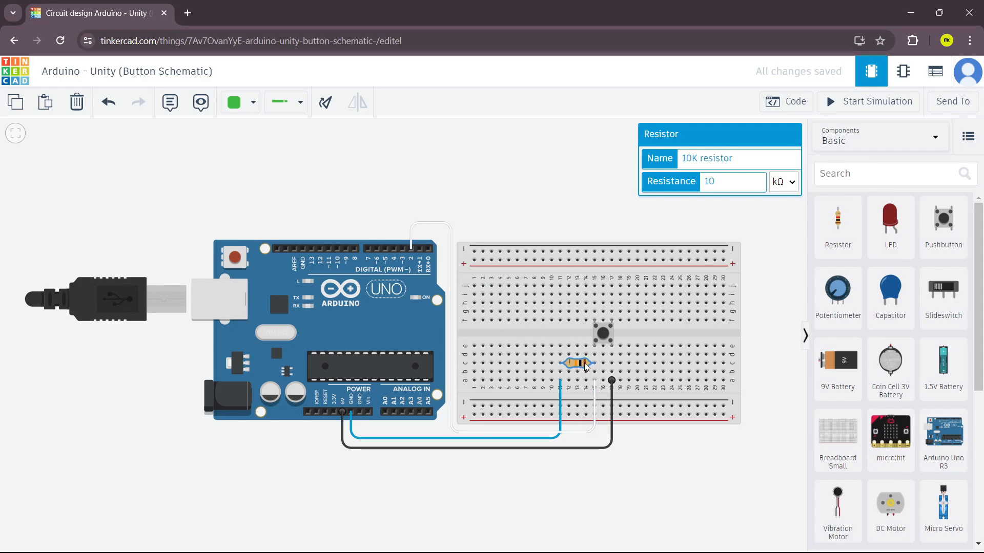
click(666, 502)
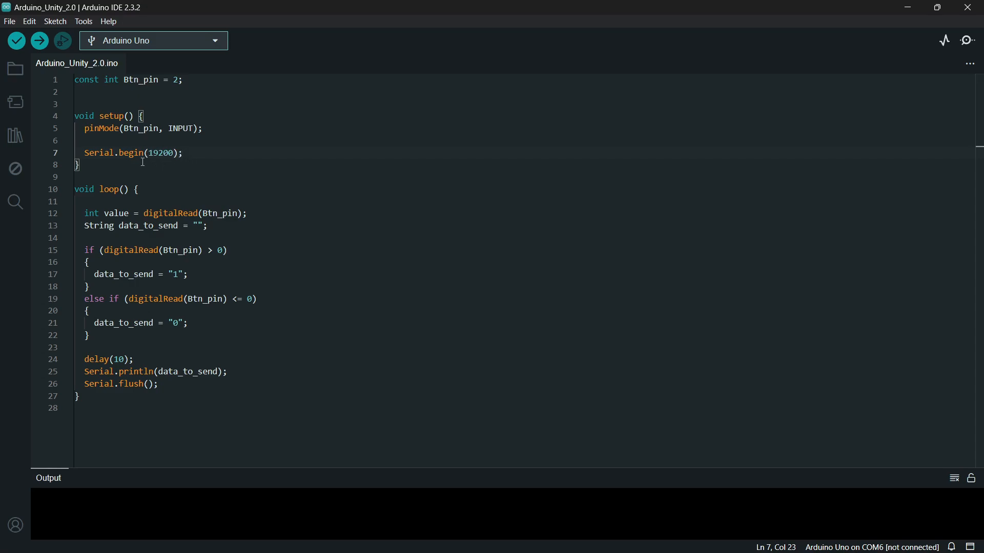
mouse_move(172, 170)
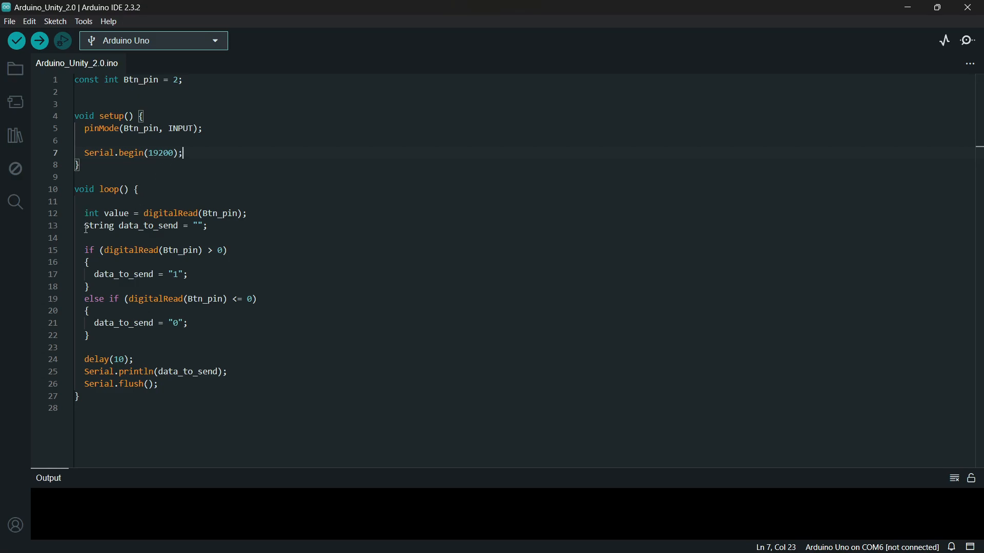
drag(84, 213, 207, 226)
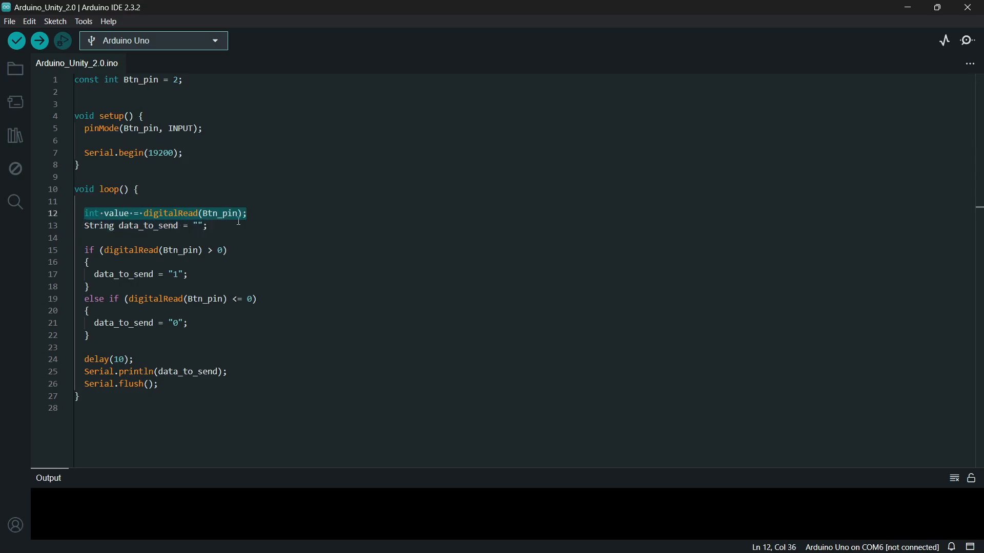
mouse_move(117, 214)
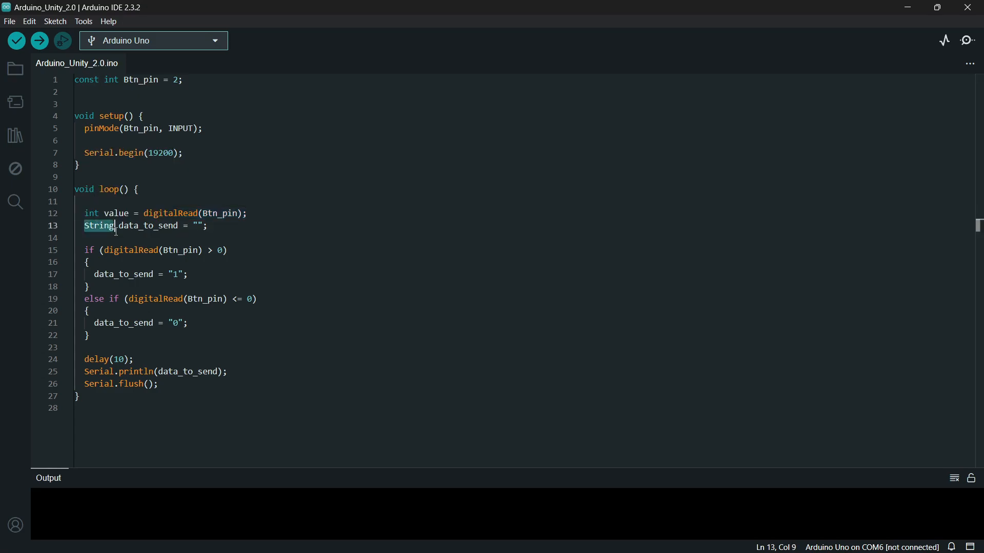
double_click(144, 225)
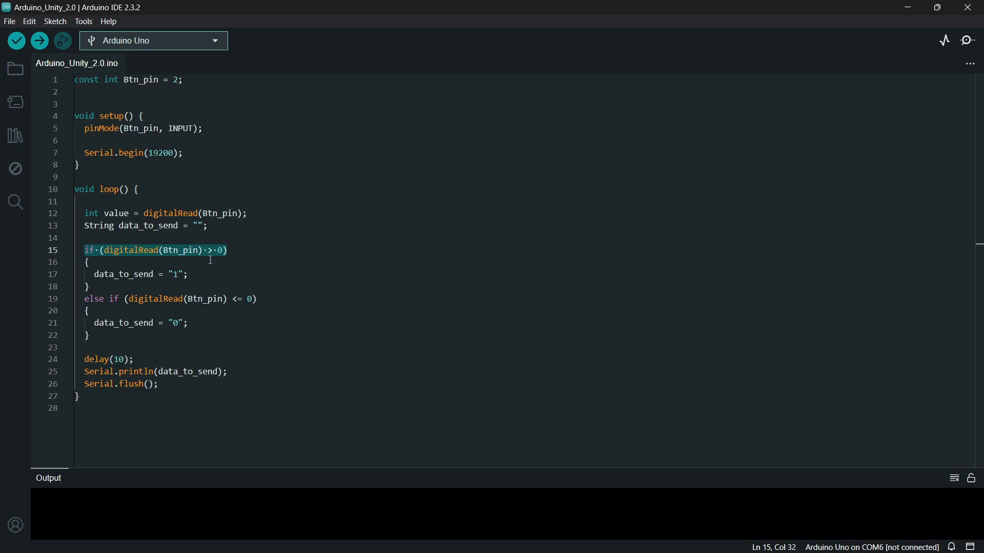
mouse_move(114, 285)
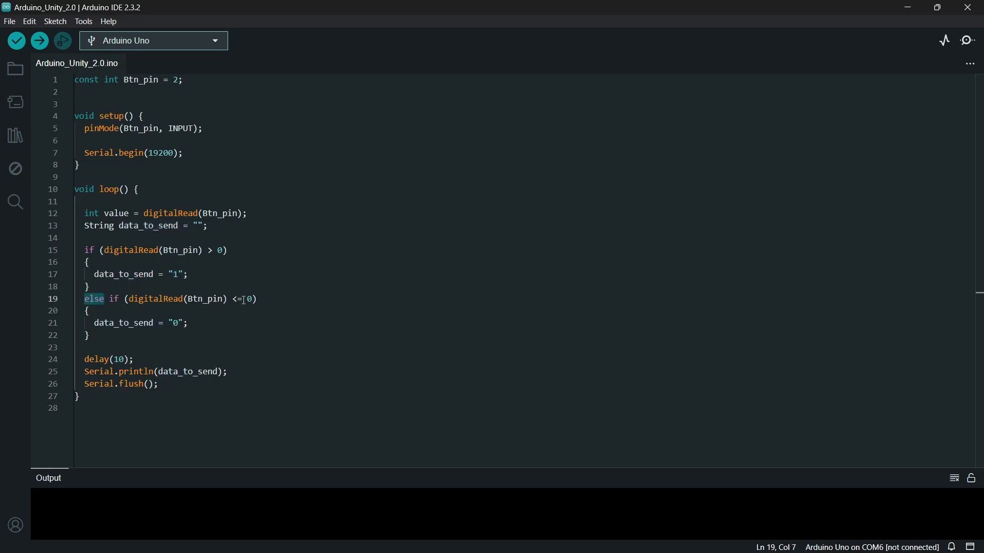
click(123, 323)
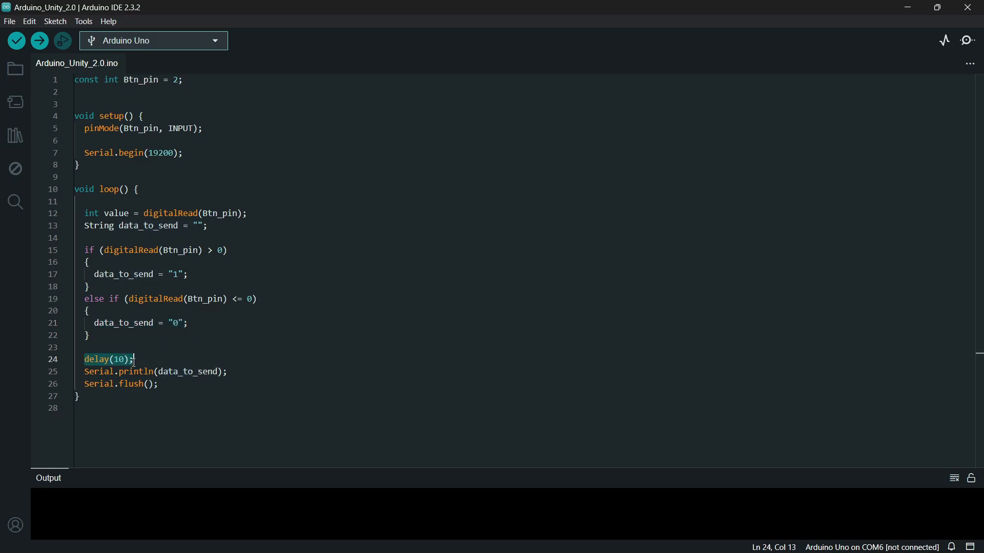
click(227, 372)
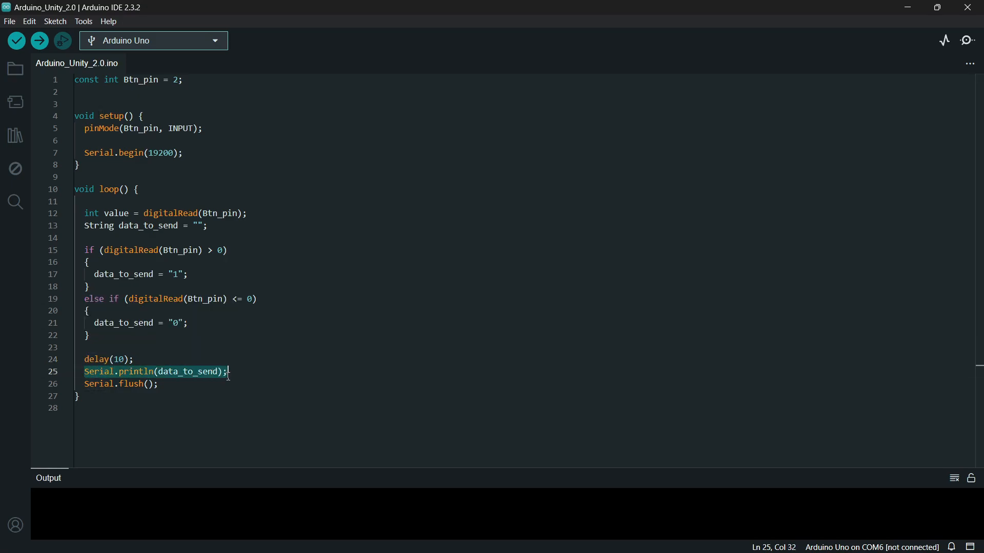
mouse_move(117, 393)
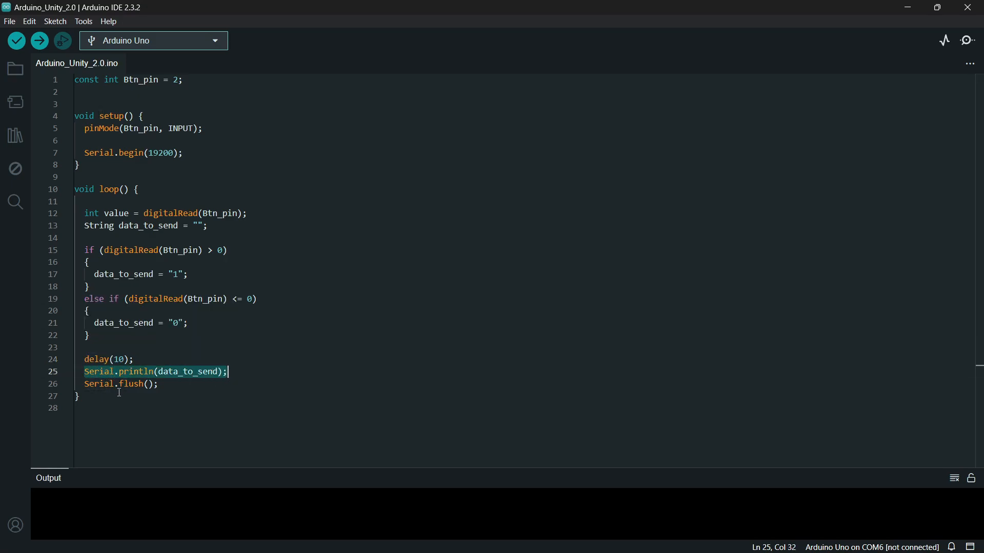
click(161, 384)
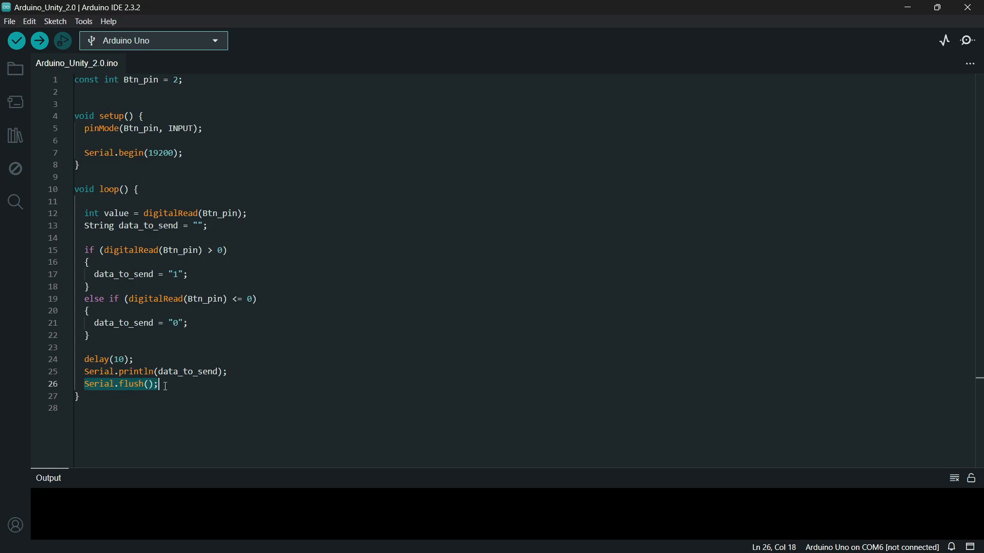
mouse_move(127, 383)
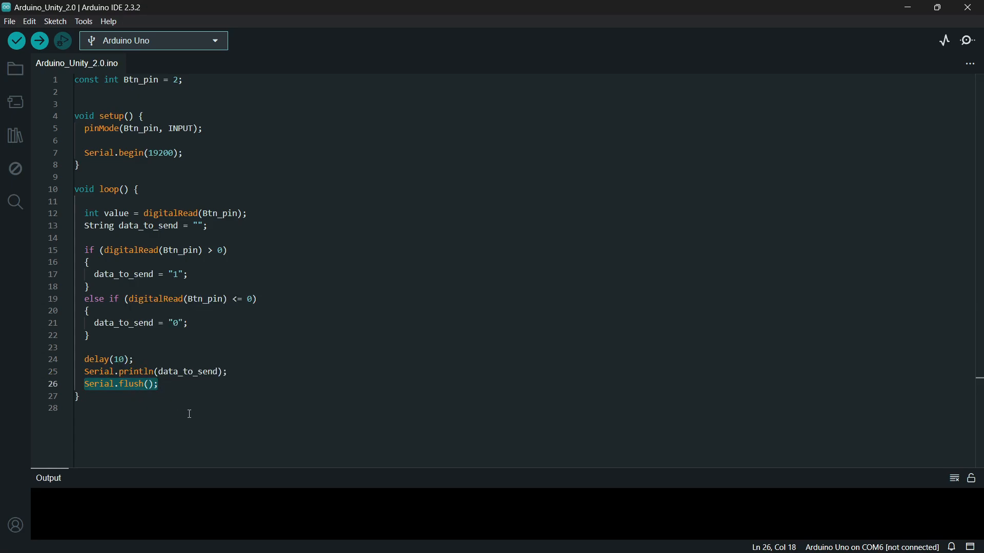
mouse_move(276, 238)
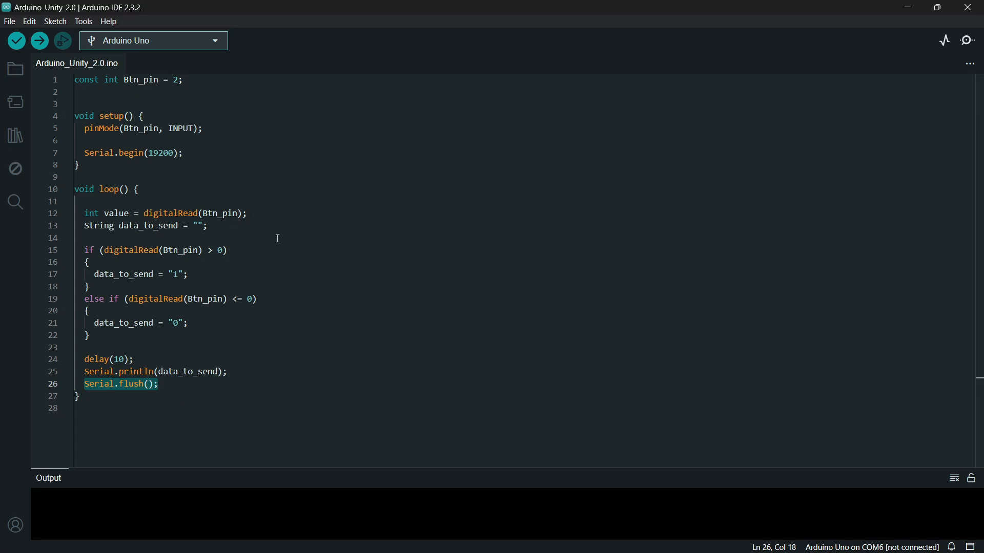
mouse_move(441, 446)
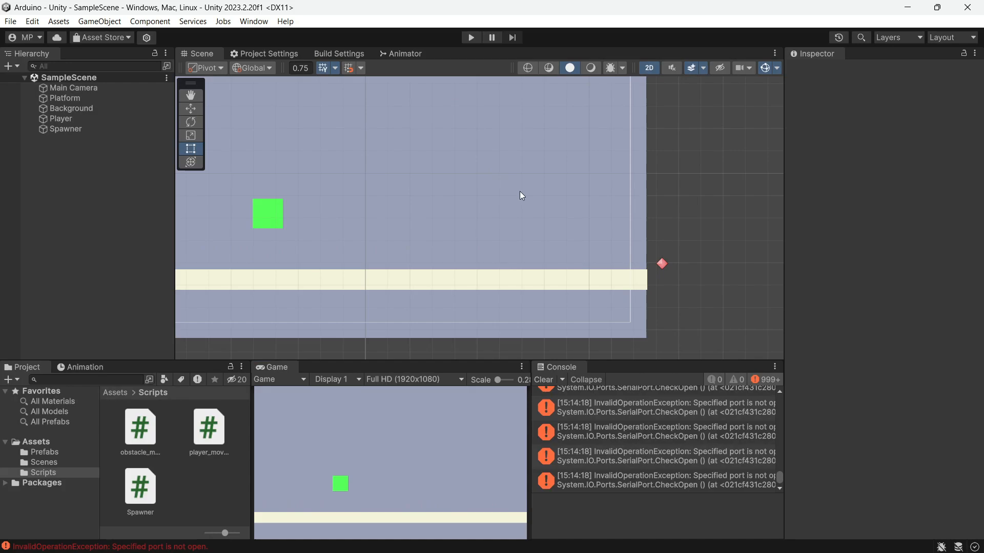
mouse_move(718, 281)
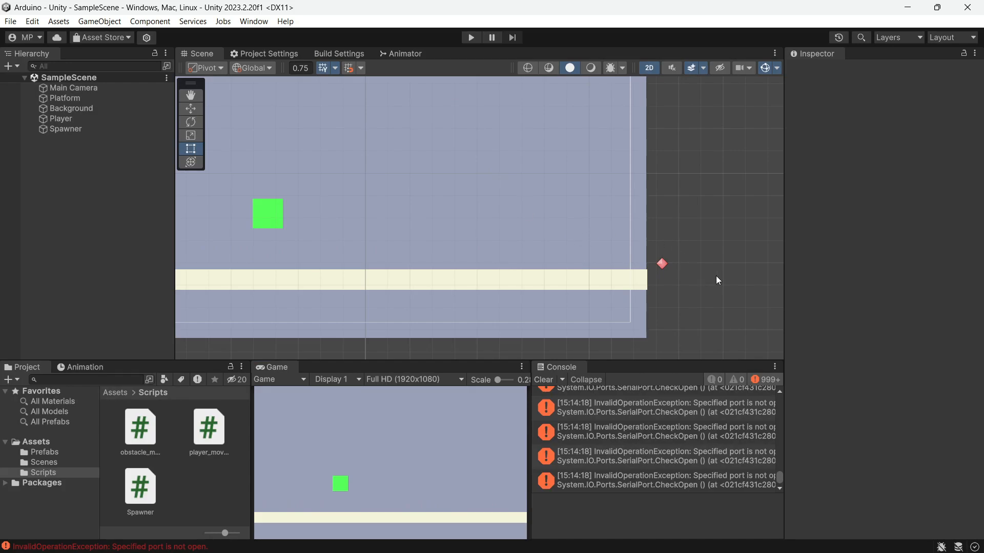
mouse_move(653, 291)
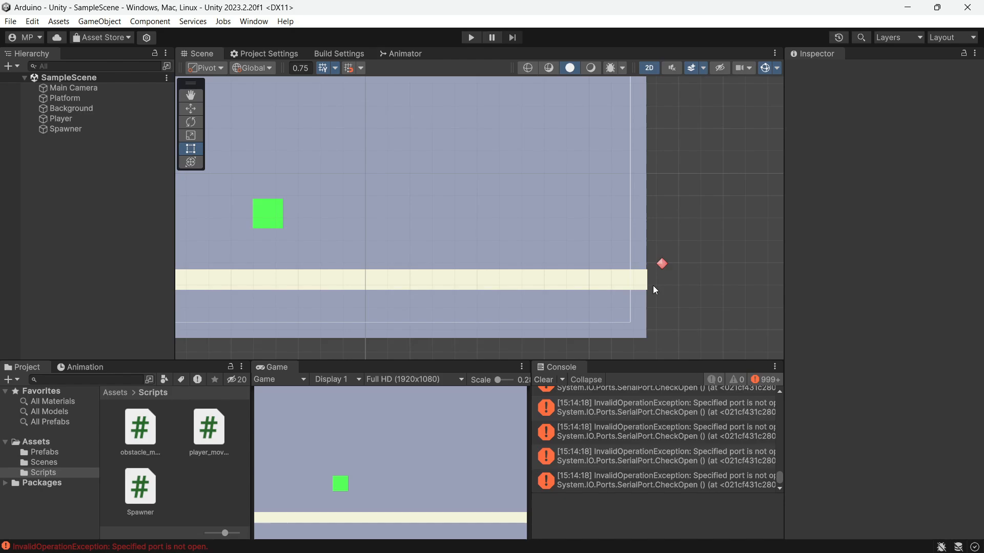
mouse_move(701, 302)
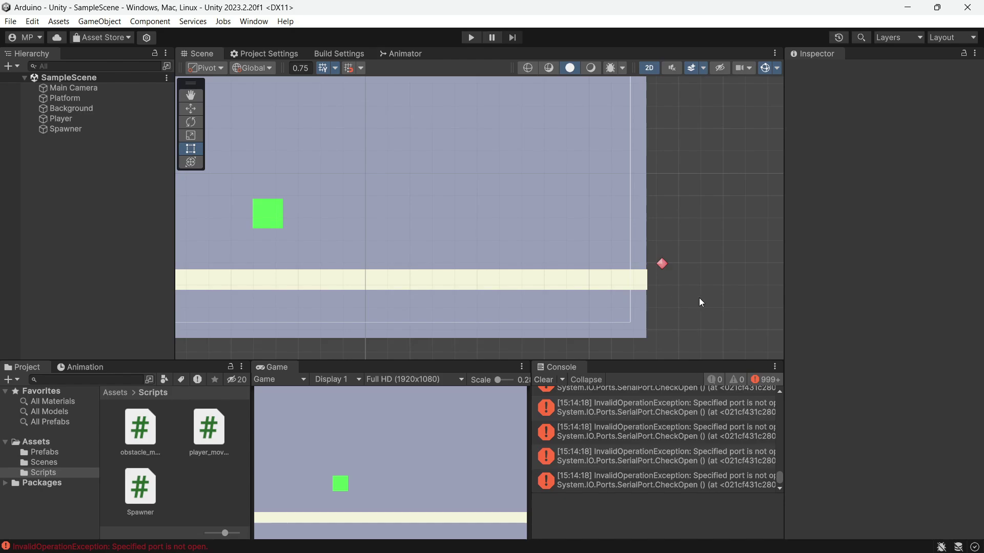
Step: Run the game in play mode to watch serial values logging in the console
click(472, 37)
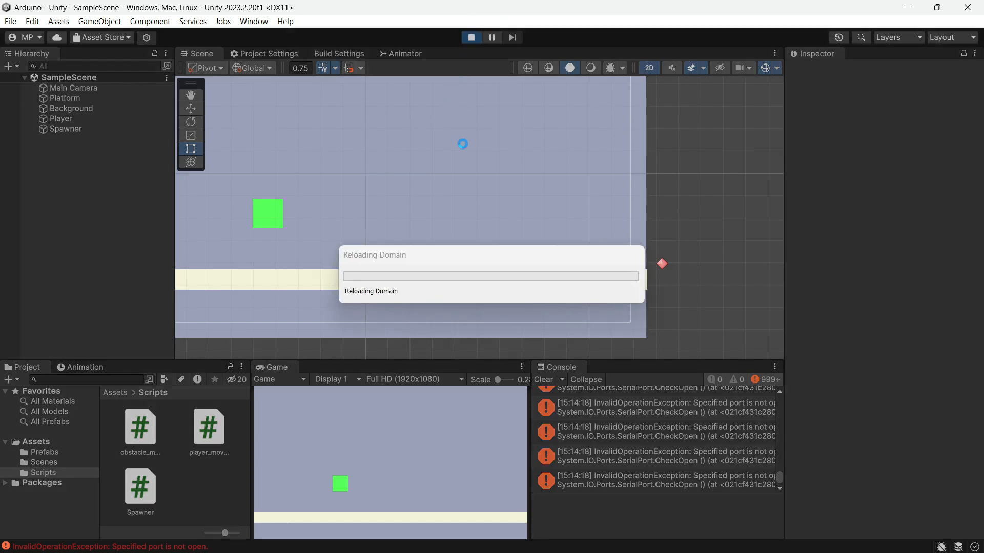
click(470, 37)
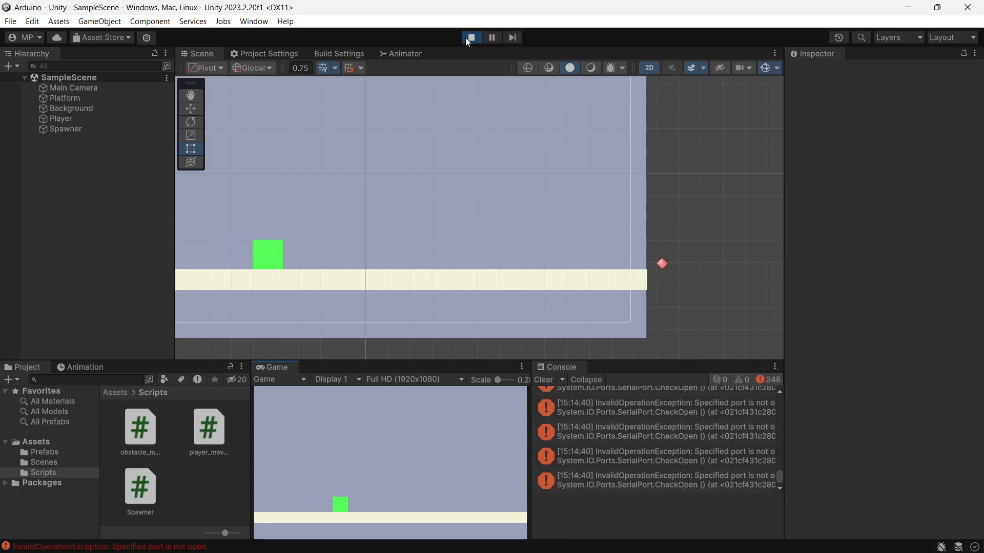
click(470, 37)
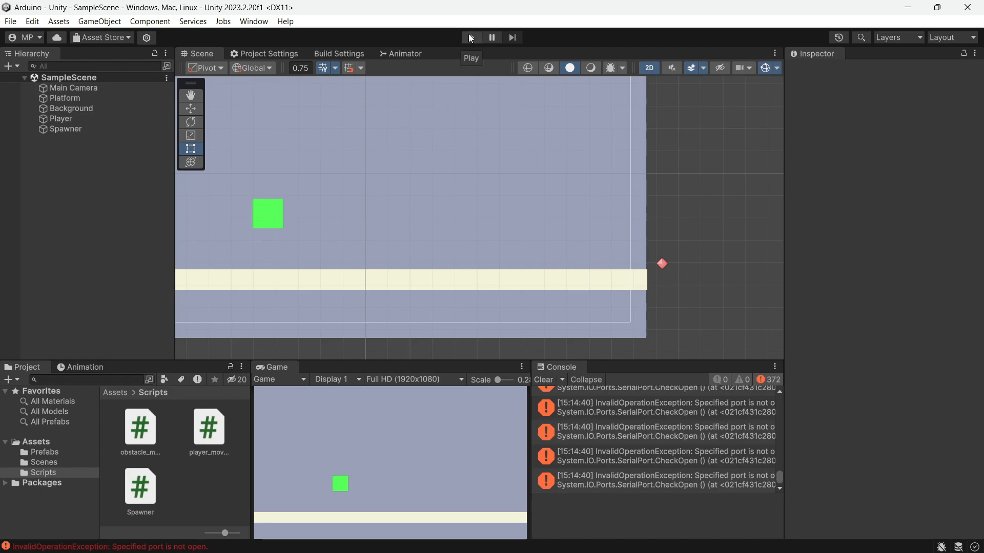
click(470, 36)
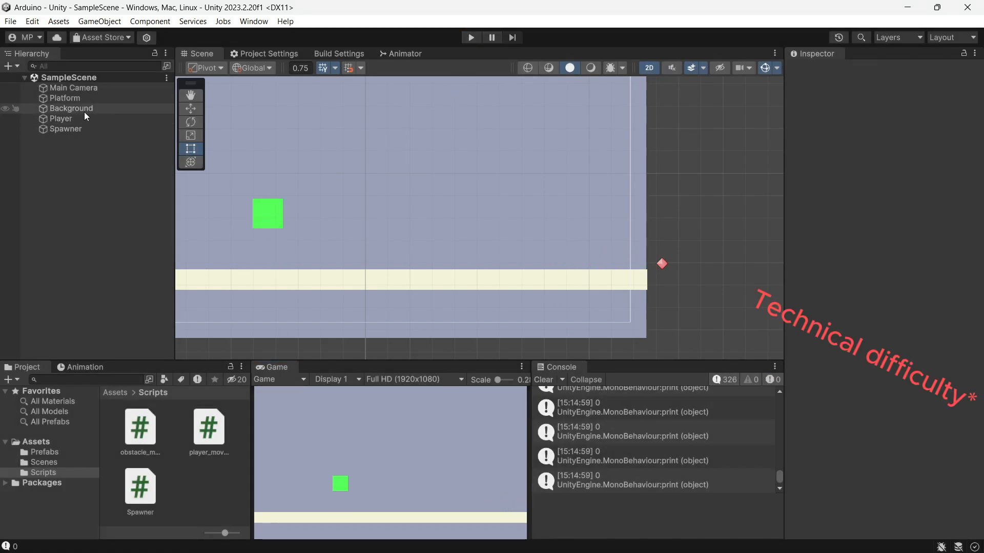
Step: Open the player_movement script from the Scripts folder in Visual Studio
click(61, 119)
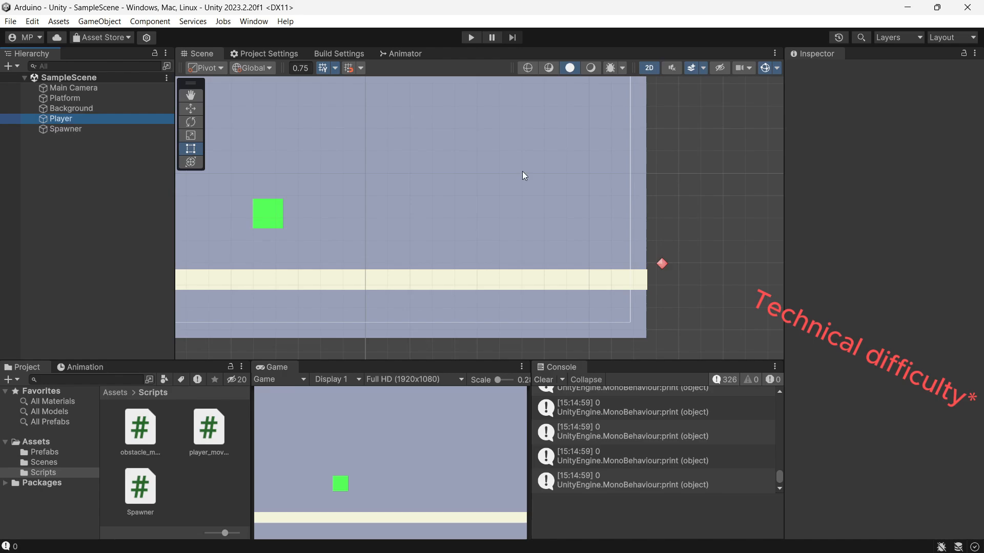
double_click(209, 429)
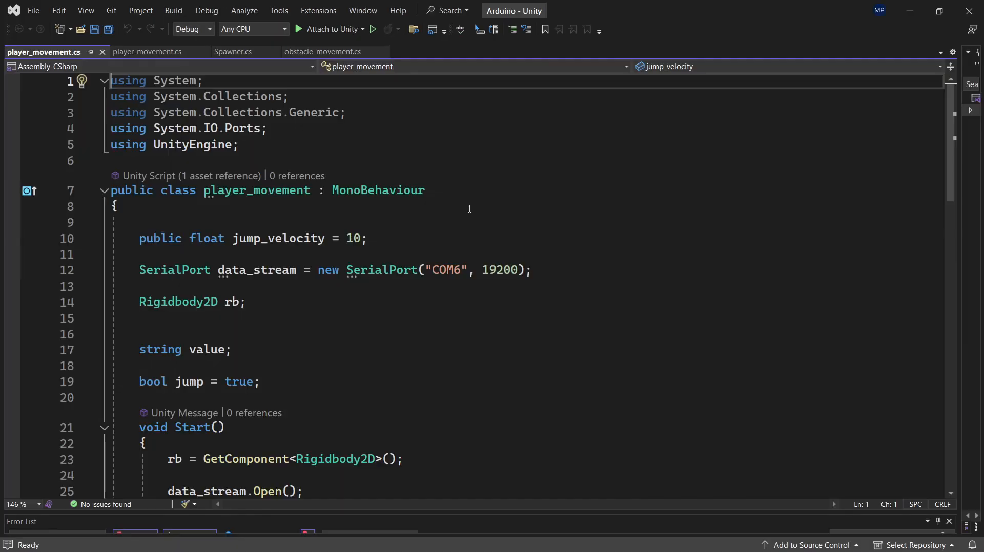
mouse_move(183, 141)
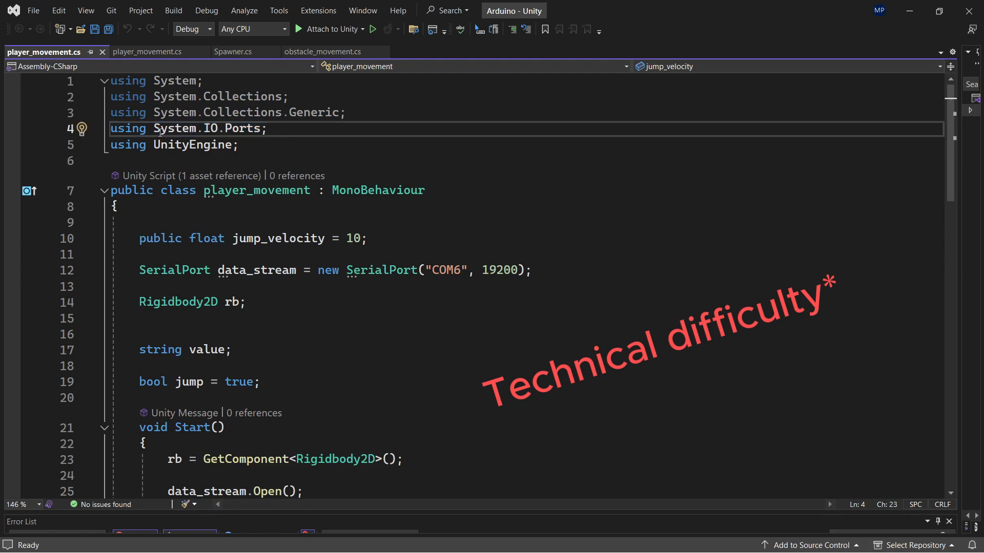
double_click(240, 128)
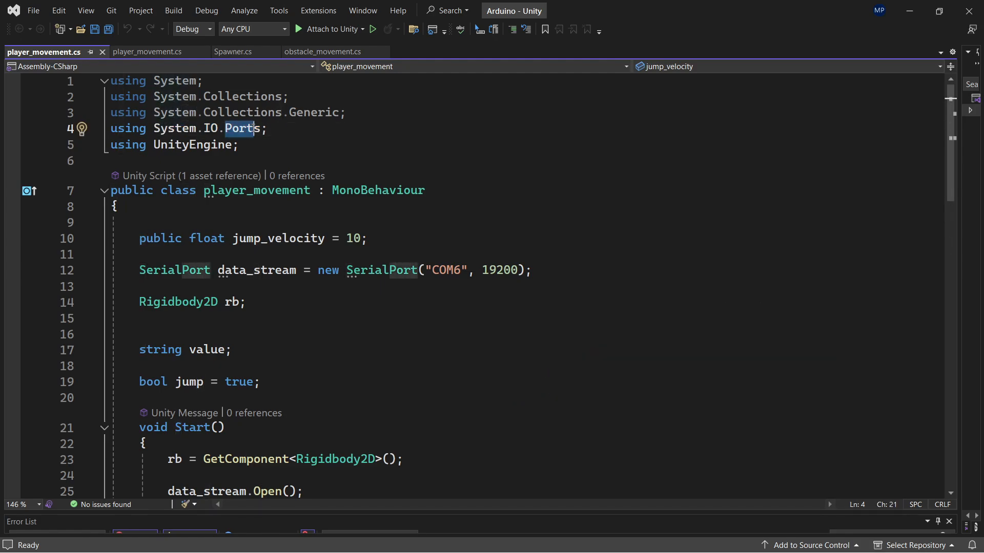
scroll(down, 3)
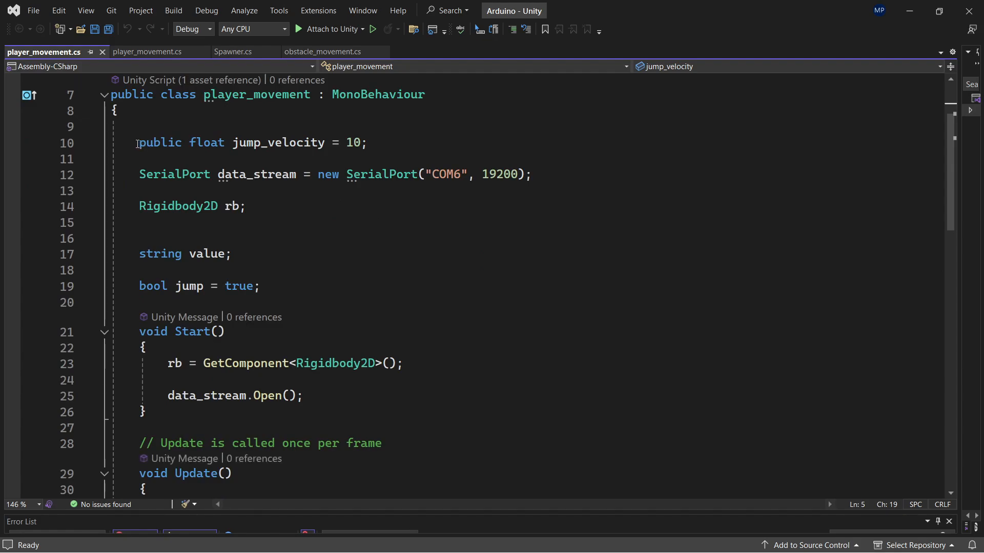
drag(139, 142, 346, 142)
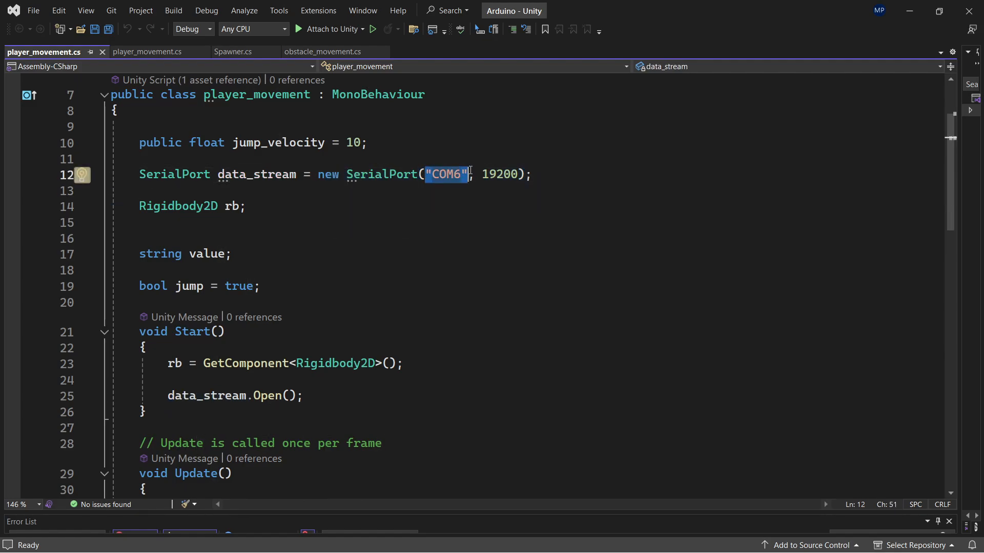
double_click(499, 174)
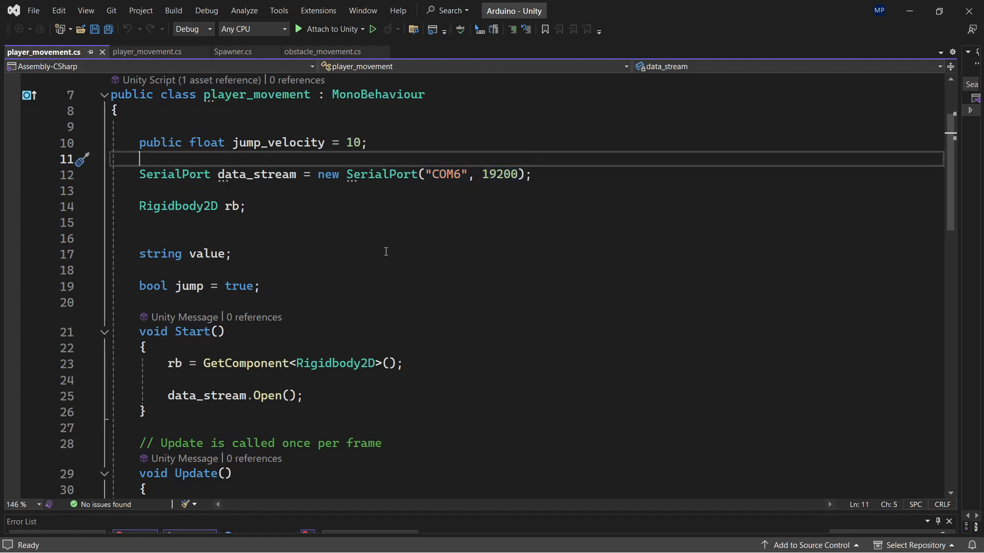
scroll(down, 3)
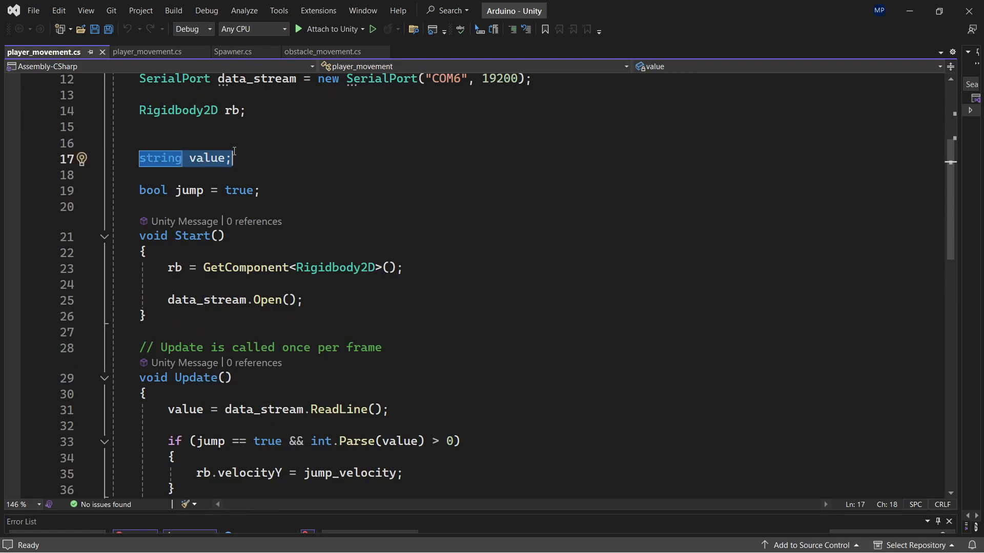
click(140, 190)
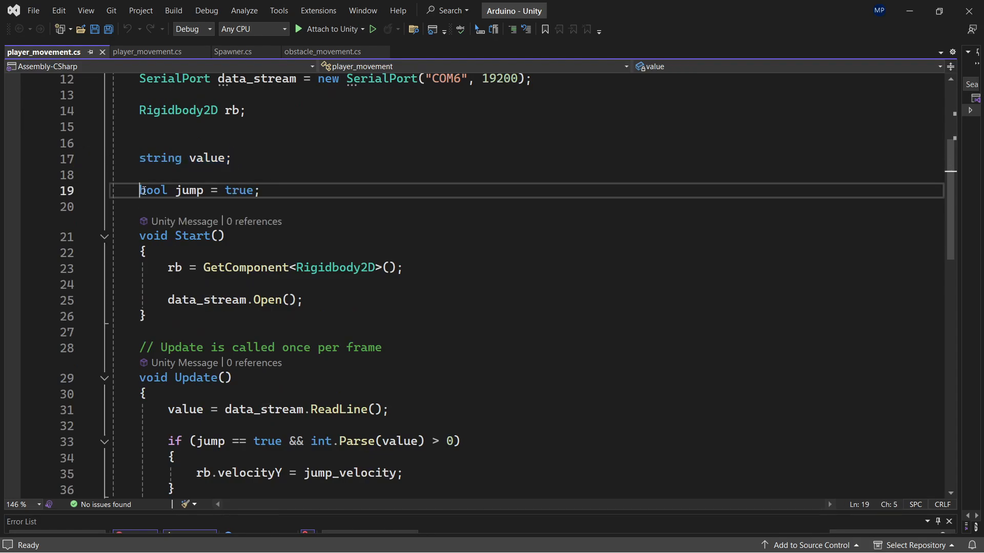
drag(139, 190, 259, 190)
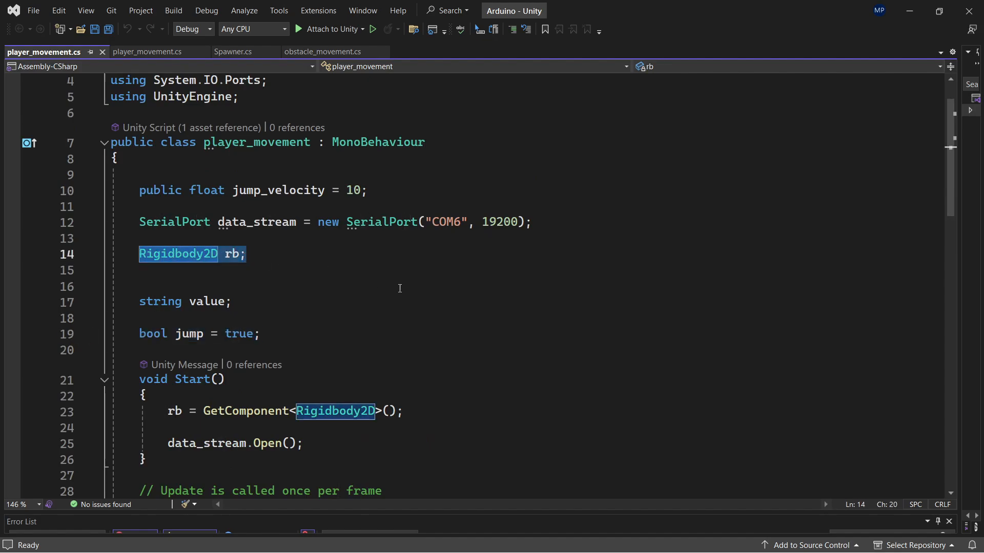
scroll(down, 3)
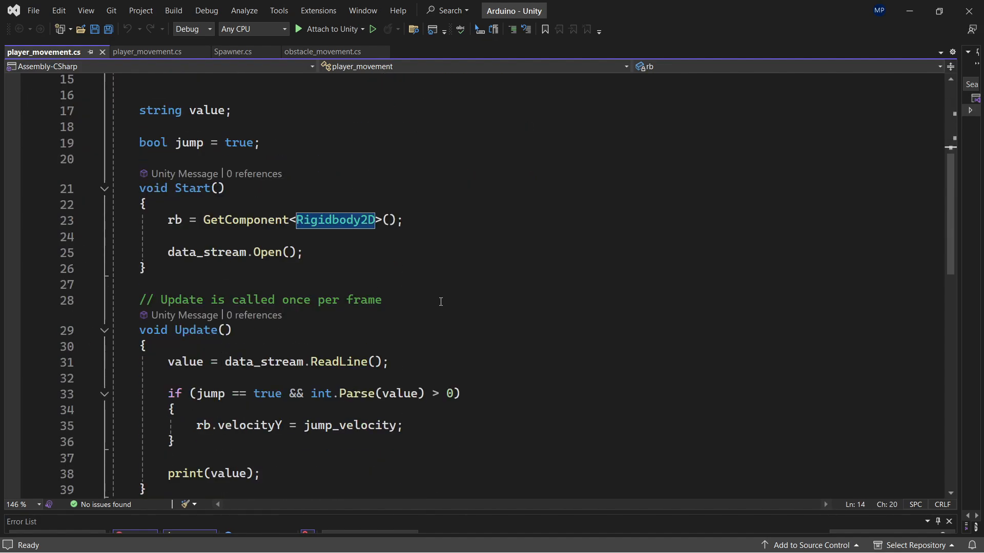
scroll(down, 3)
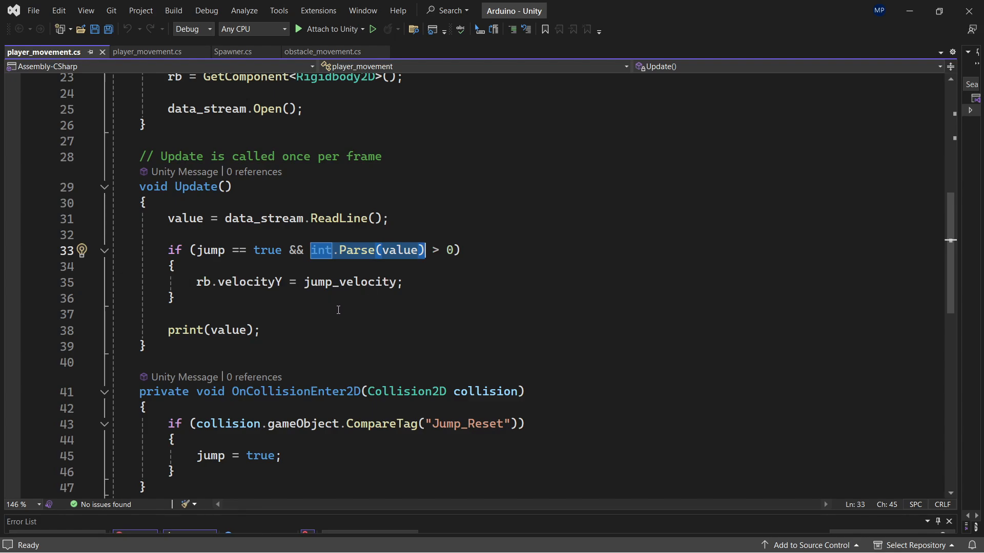
double_click(350, 282)
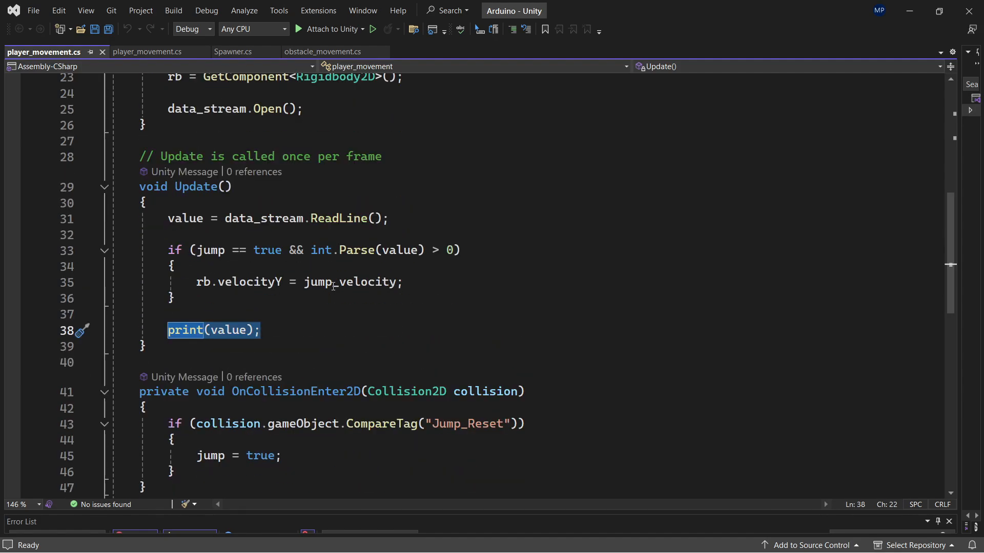
scroll(down, 3)
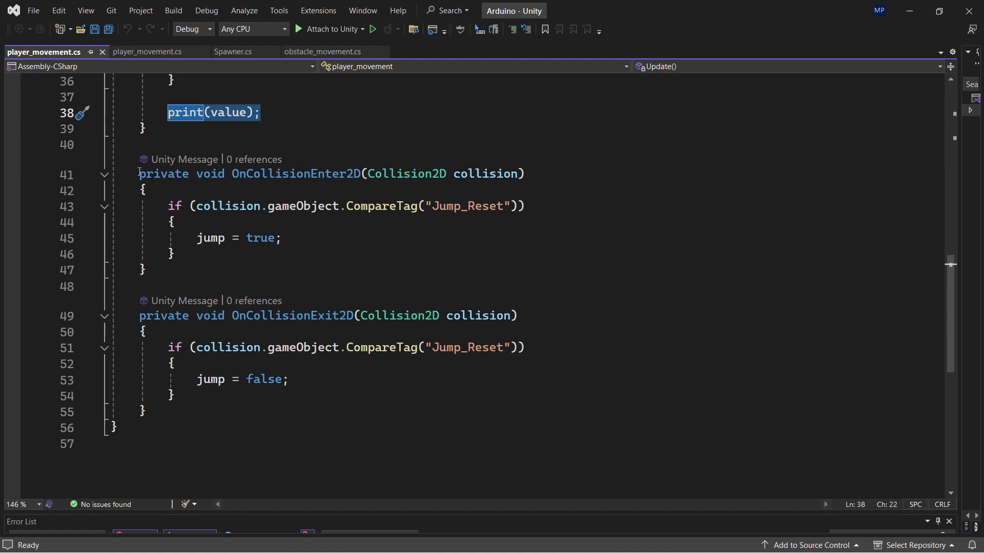
drag(139, 174, 146, 412)
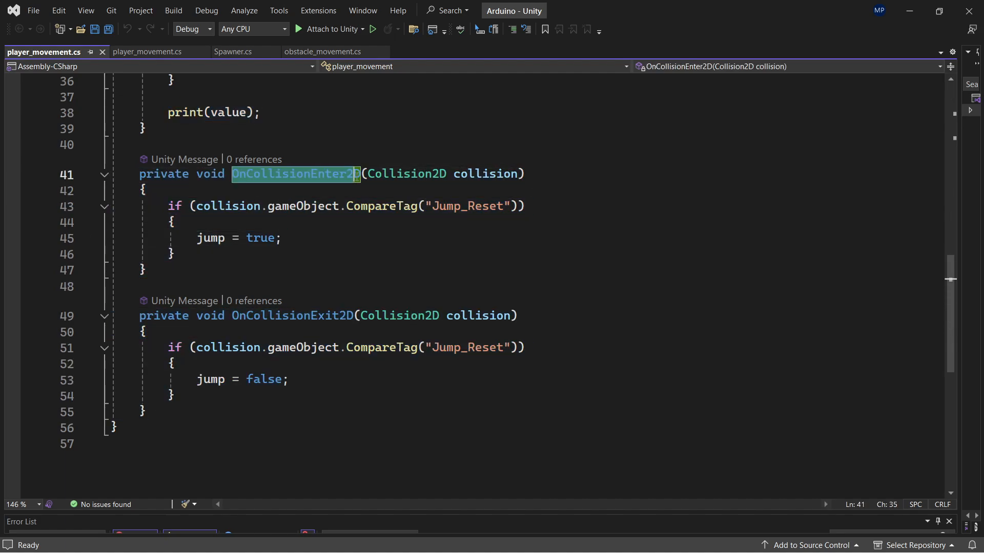
click(291, 238)
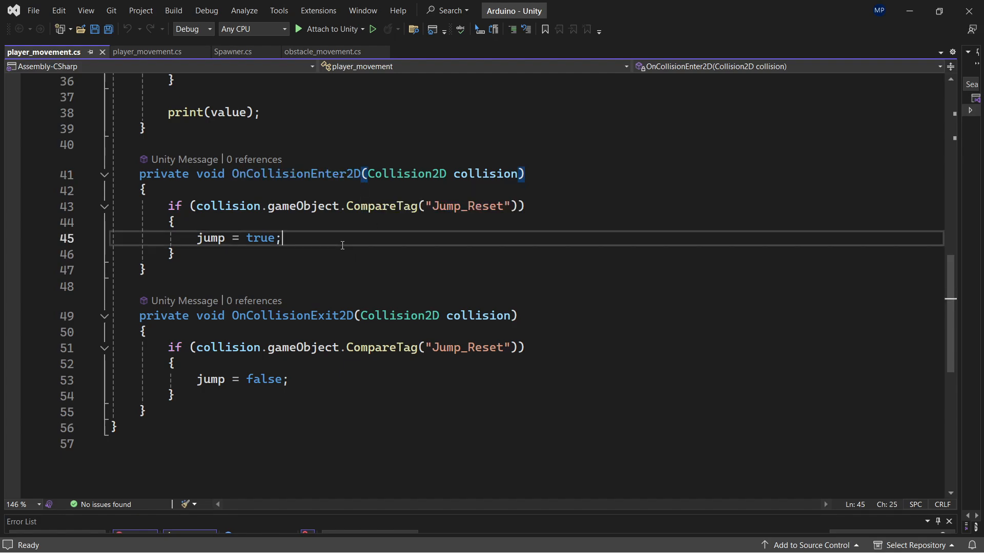
mouse_move(503, 312)
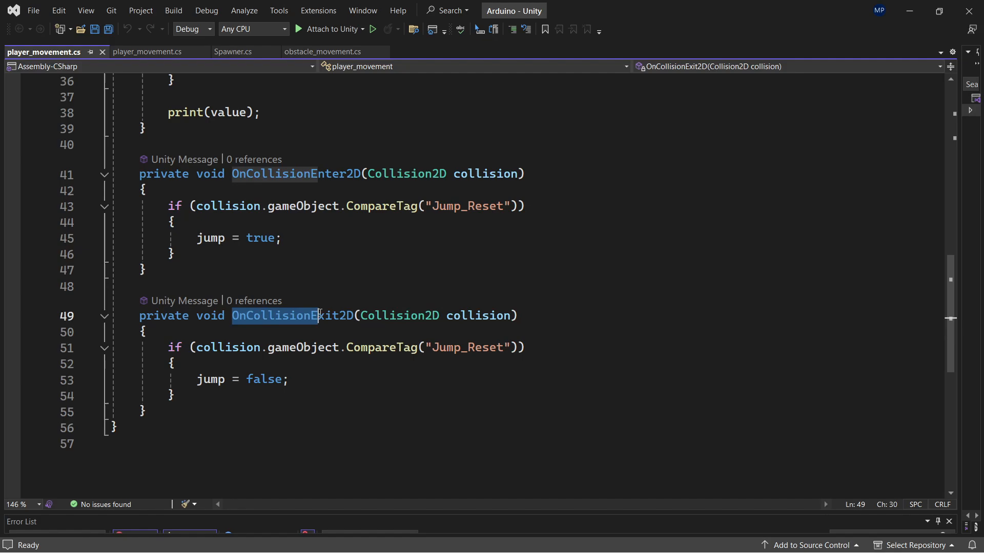
double_click(318, 316)
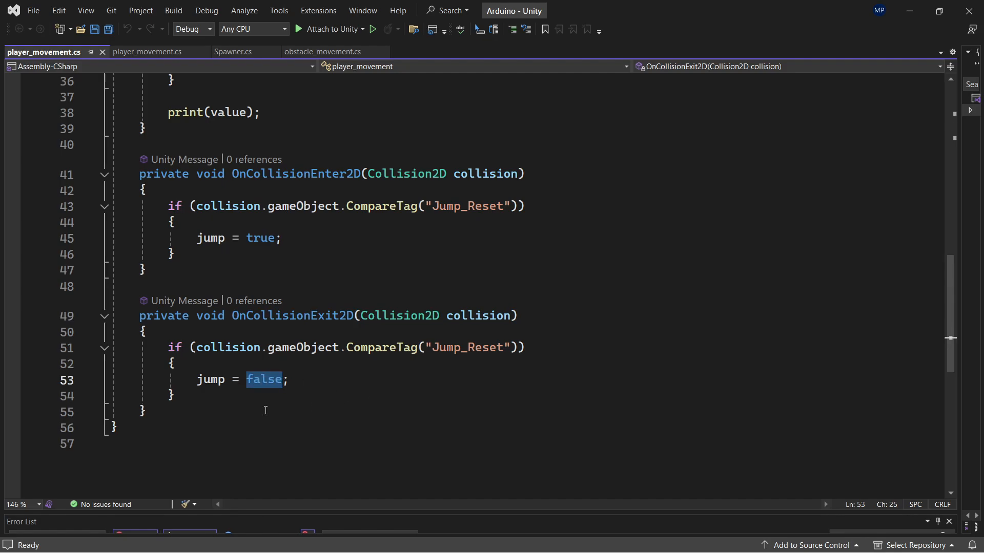
double_click(211, 379)
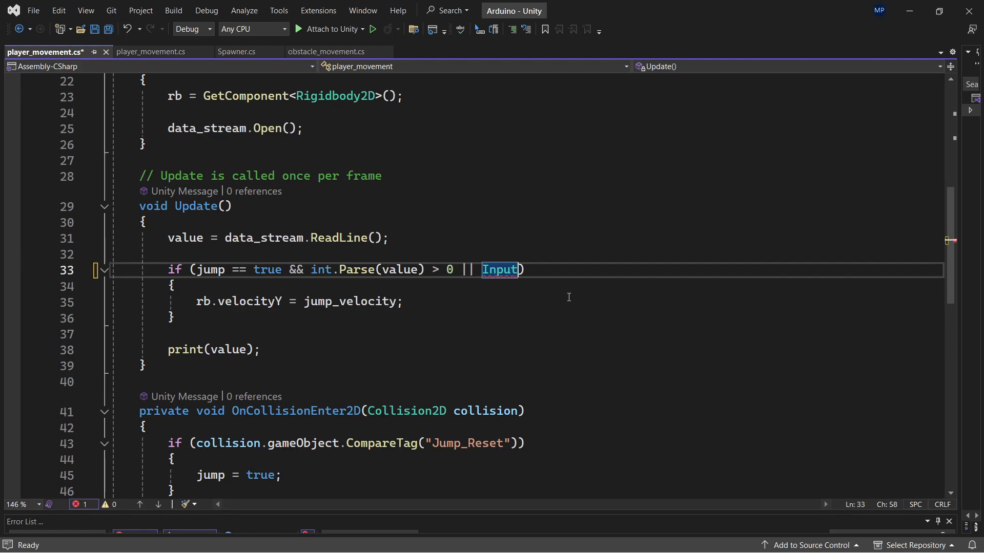
Step: Write the jump condition as Input.GetButtonDown("Space") && jump == true
text(.gey)
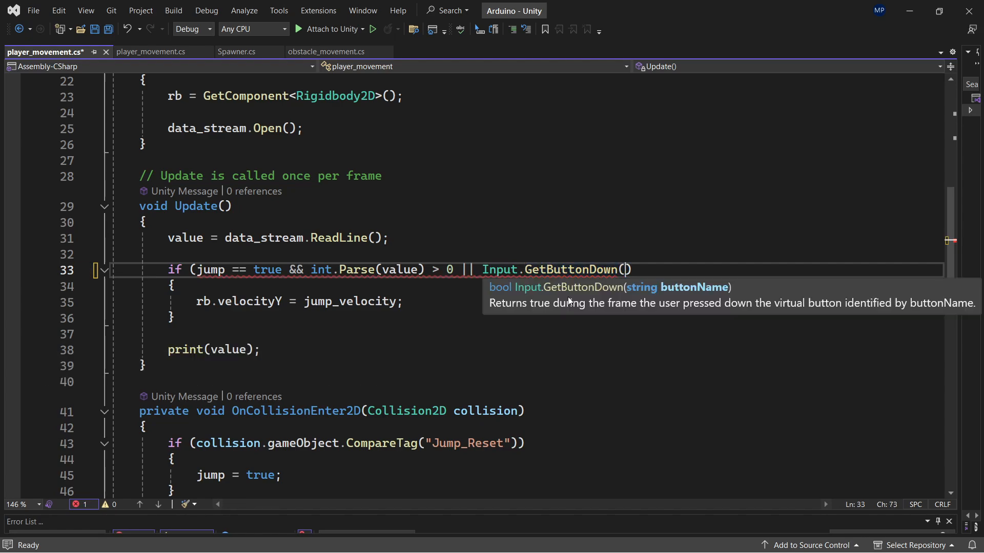
text("Space")
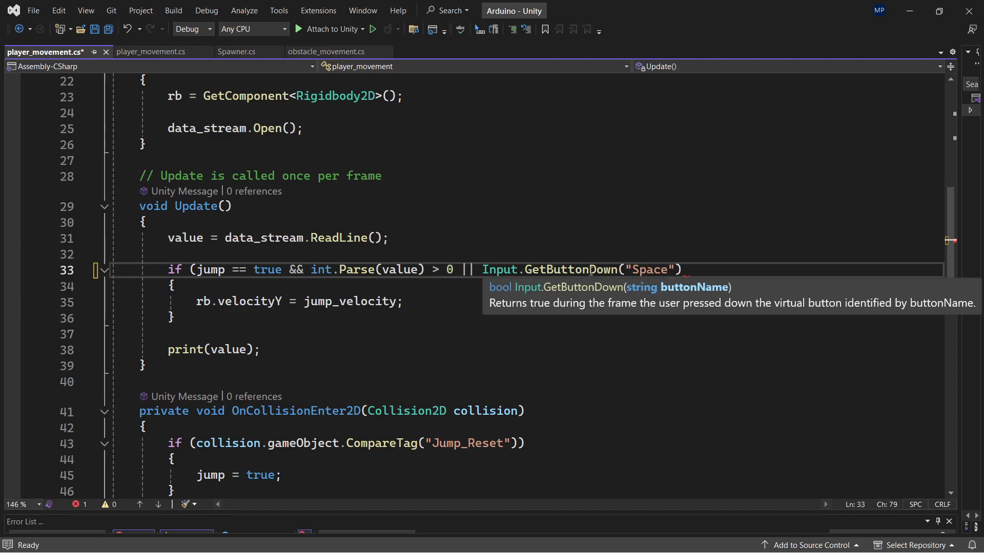
text())
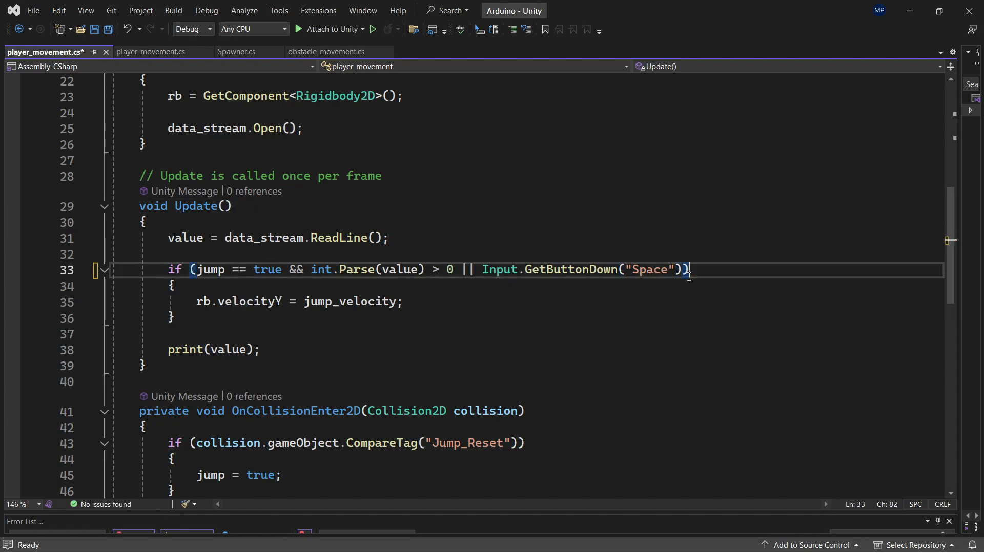
text(&& jump == true)
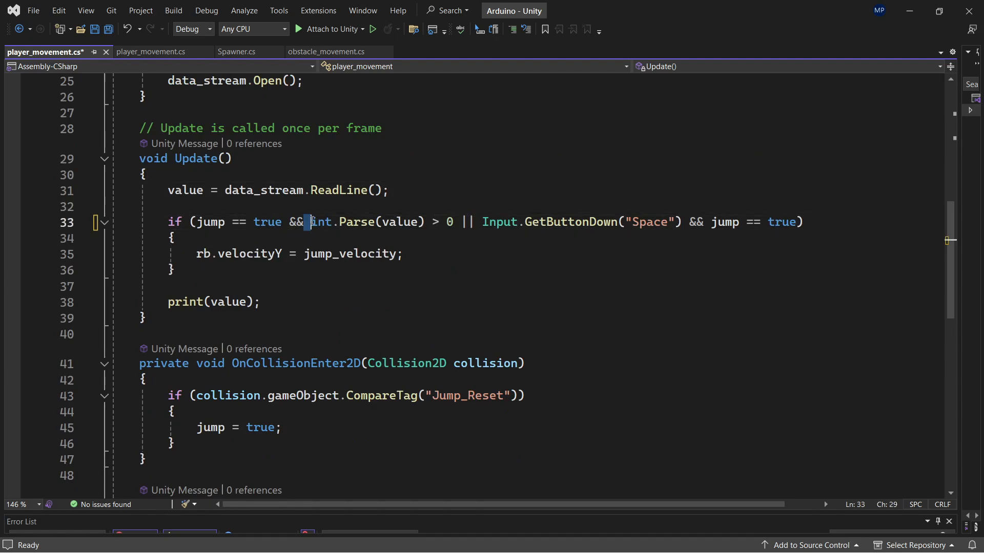
Step: Review the edited condition and return focus to the Unity editor
drag(309, 221, 425, 221)
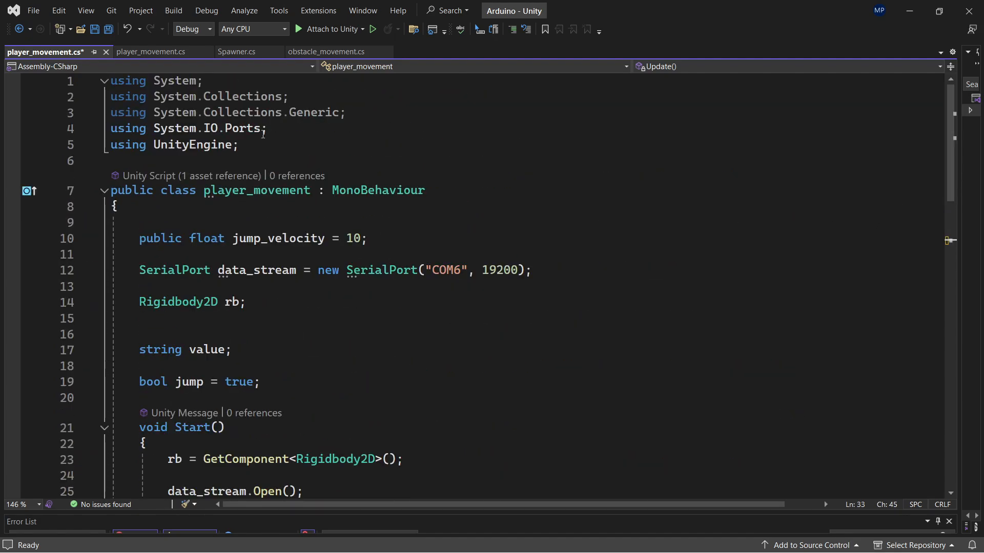
drag(154, 80, 262, 128)
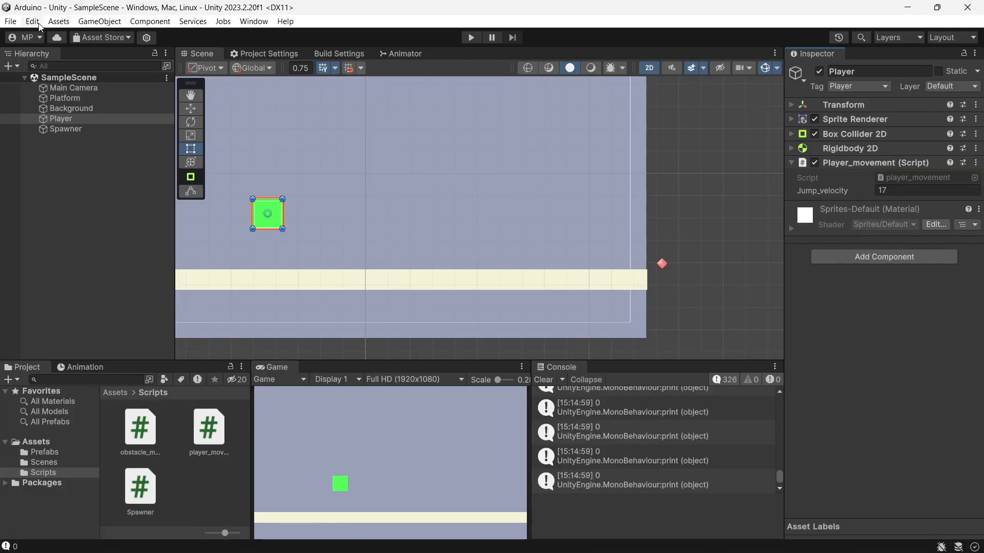
Step: Switch the Player API compatibility level to .NET Standard 2.1 in Project Settings
click(32, 20)
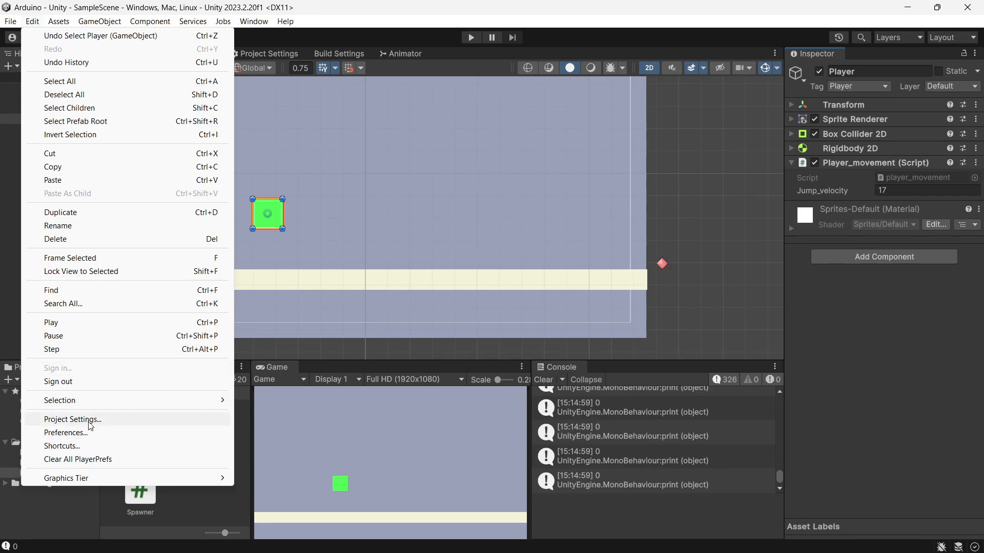
click(71, 420)
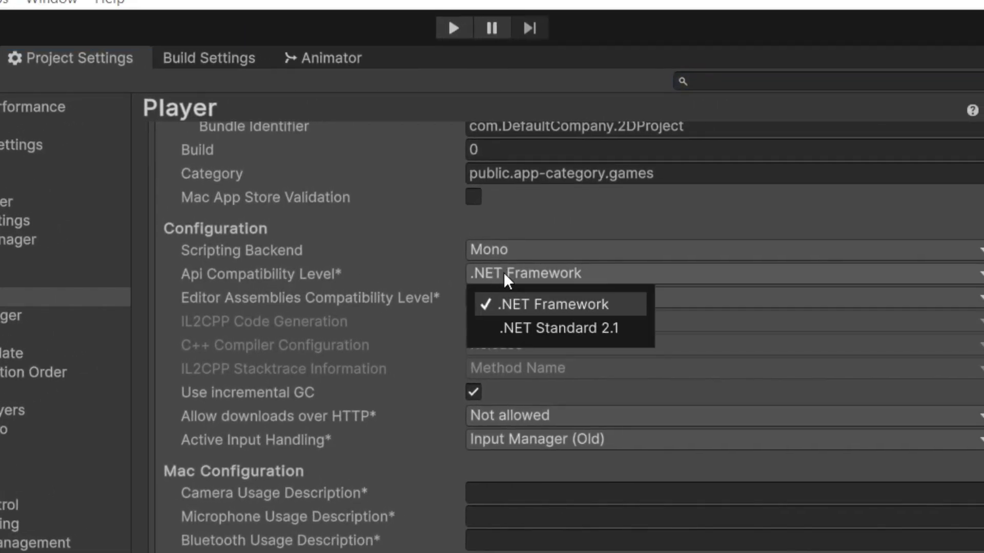
mouse_move(578, 341)
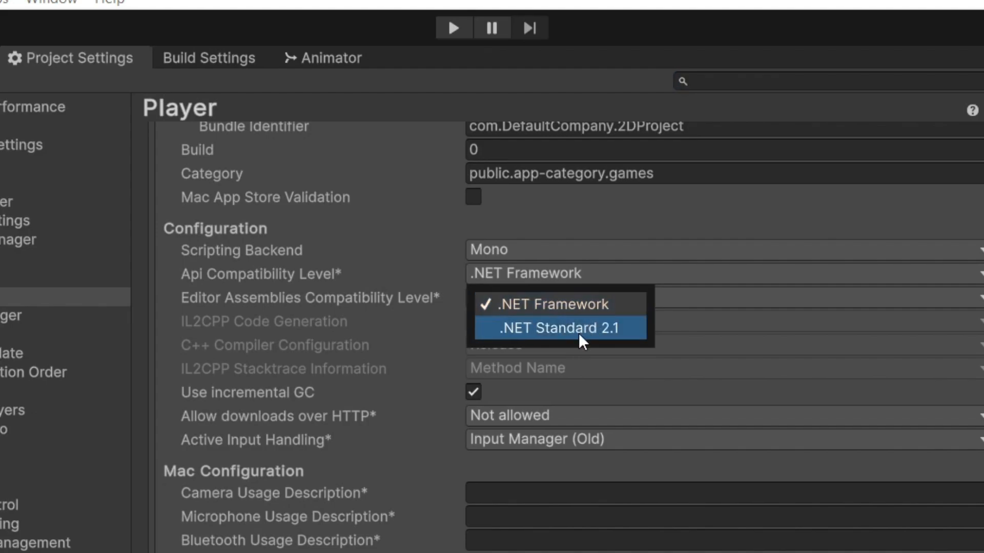
click(559, 328)
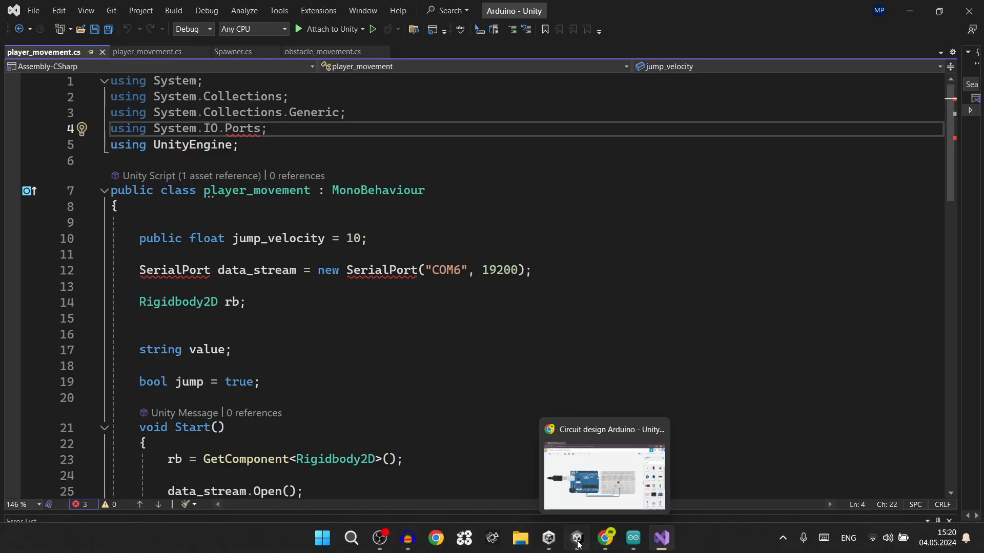
click(576, 538)
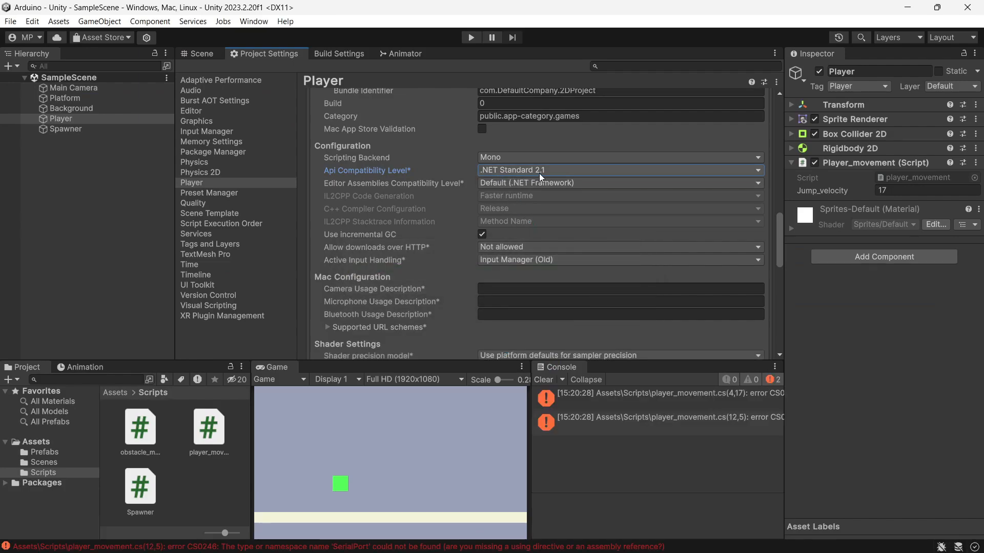
mouse_move(665, 537)
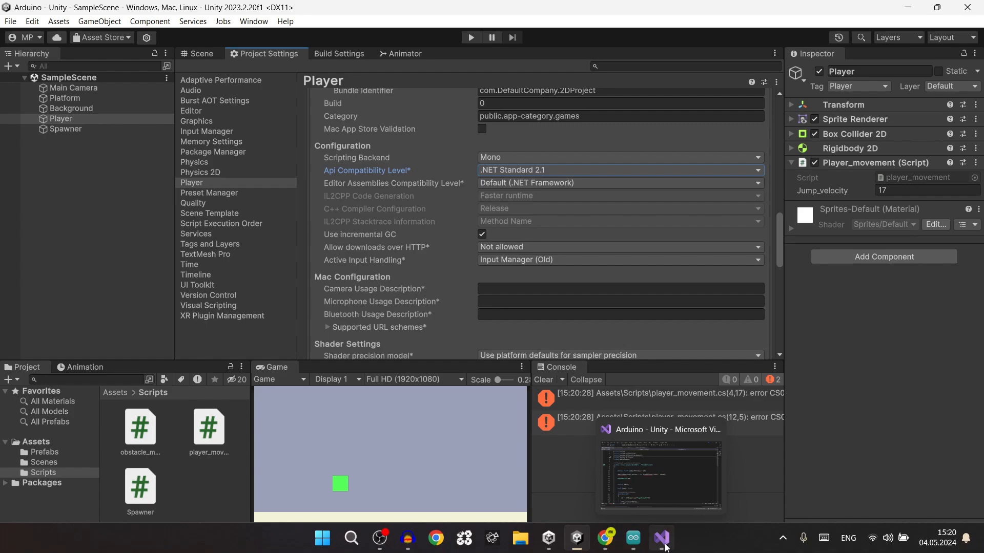
Step: Check the SerialPort using line in Visual Studio and revert to .NET Framework
click(621, 170)
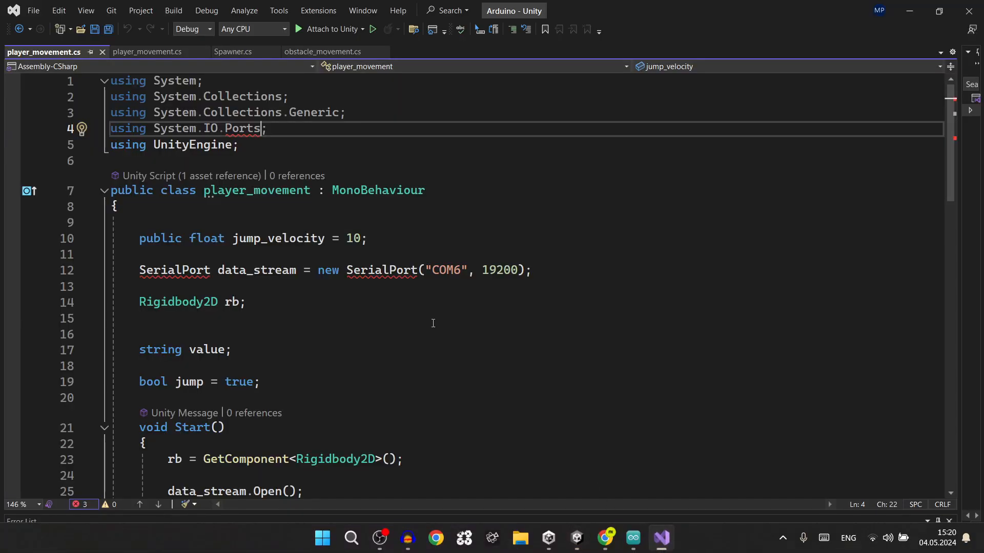
double_click(242, 129)
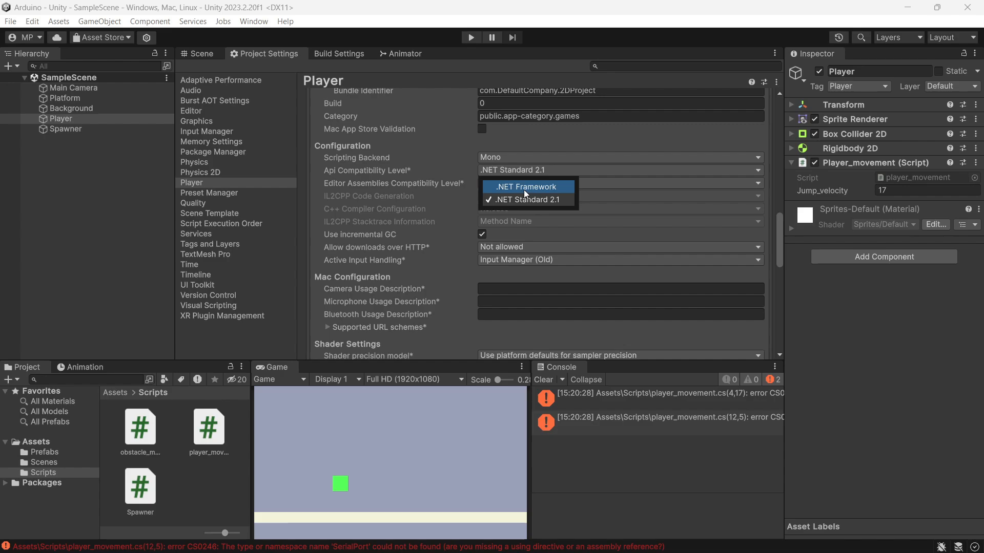
click(527, 187)
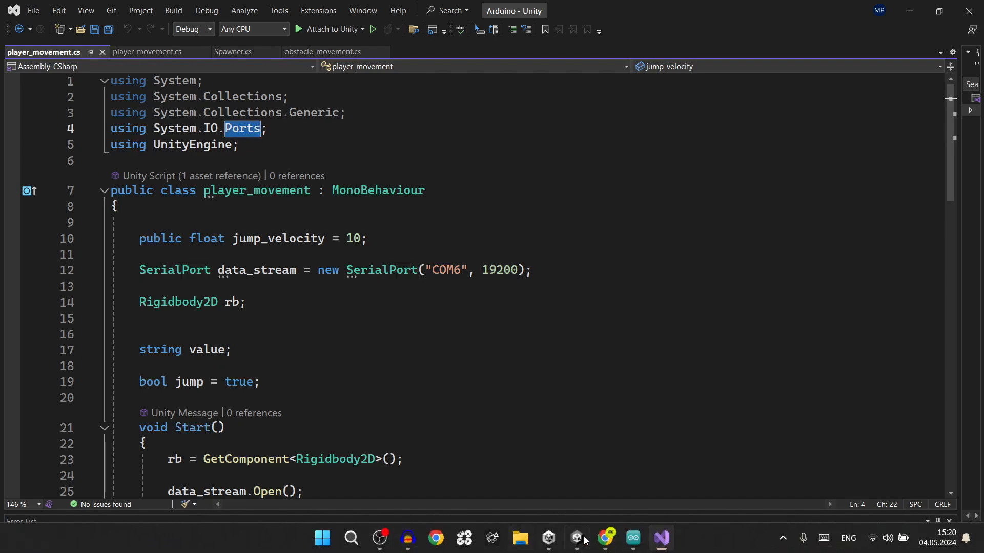
click(576, 538)
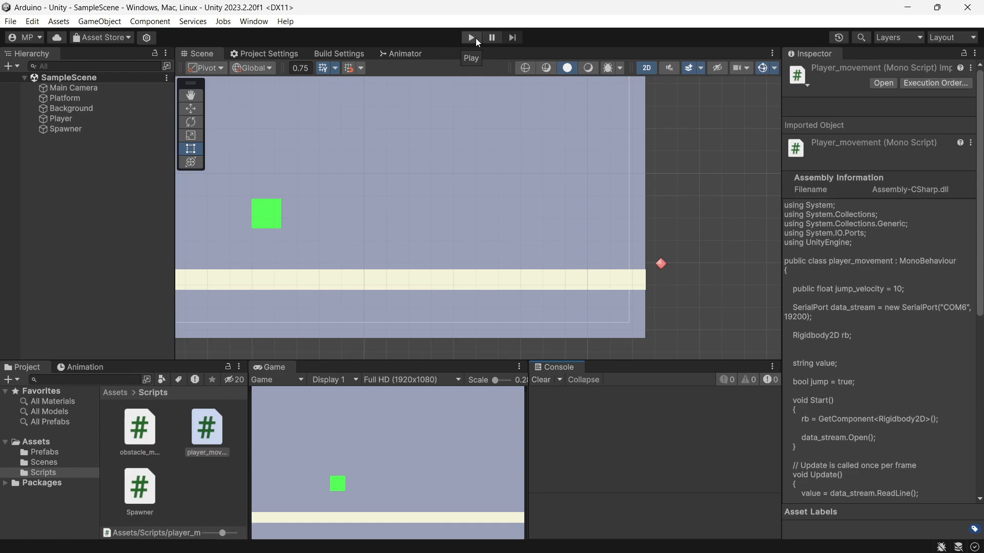
Step: Run the game, see the 'Button Space is not setup' error, and open Project Settings
click(471, 37)
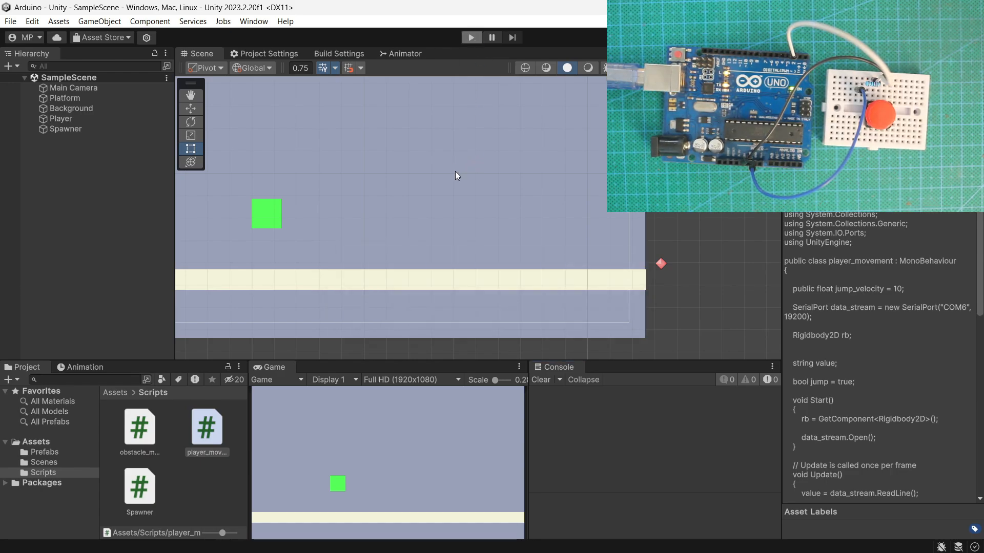
click(30, 20)
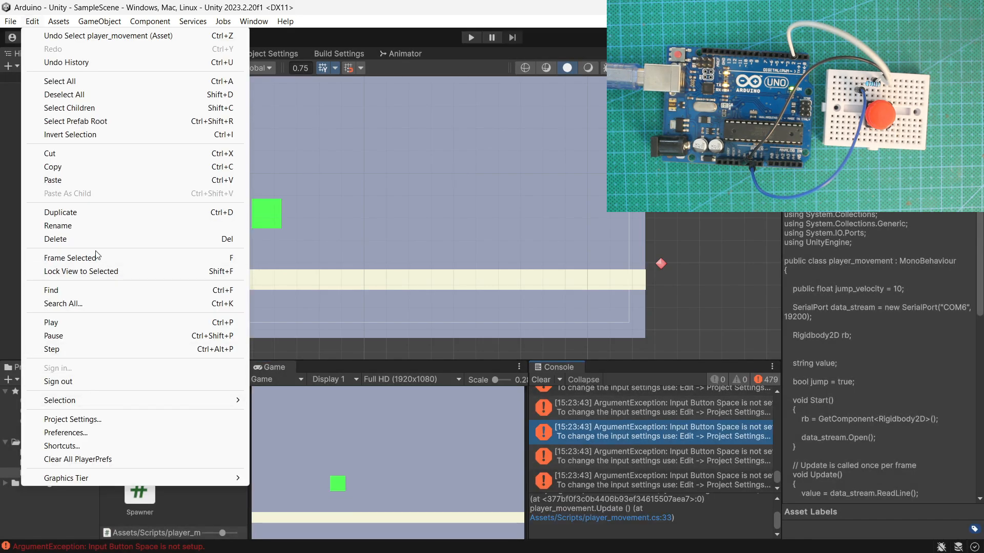
mouse_move(3, 143)
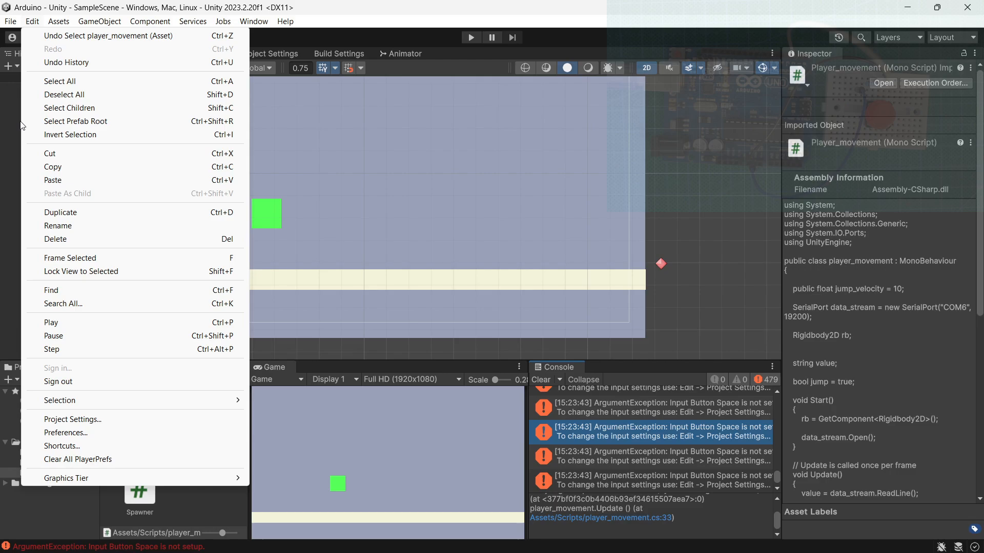
click(73, 420)
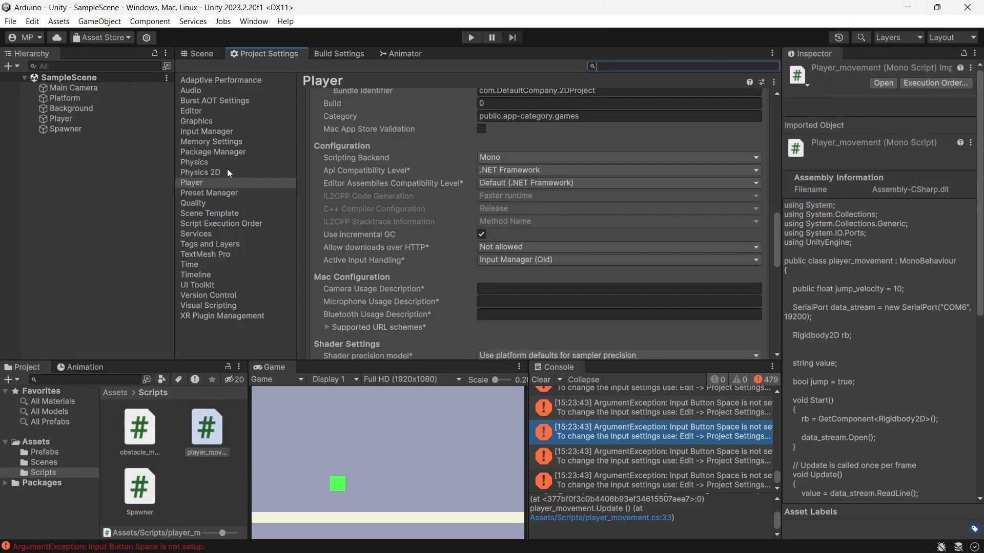
Step: Inspect the Jump axis in the Input Manager's list of axes
click(207, 131)
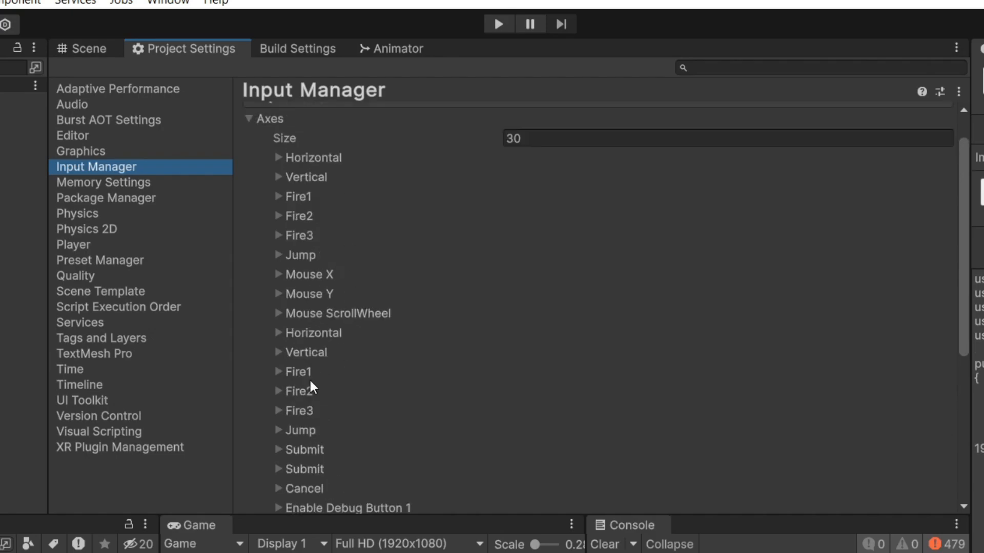
mouse_move(278, 262)
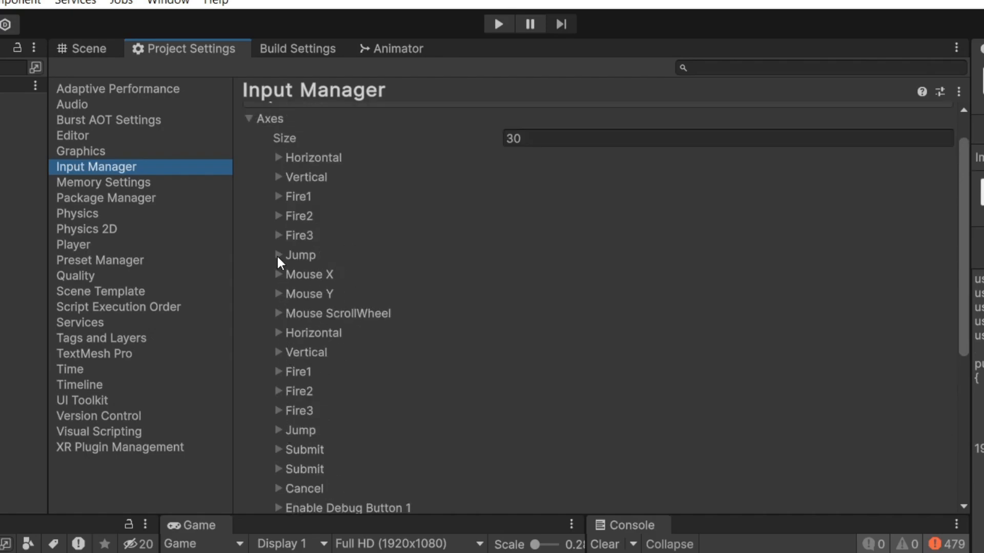
click(278, 255)
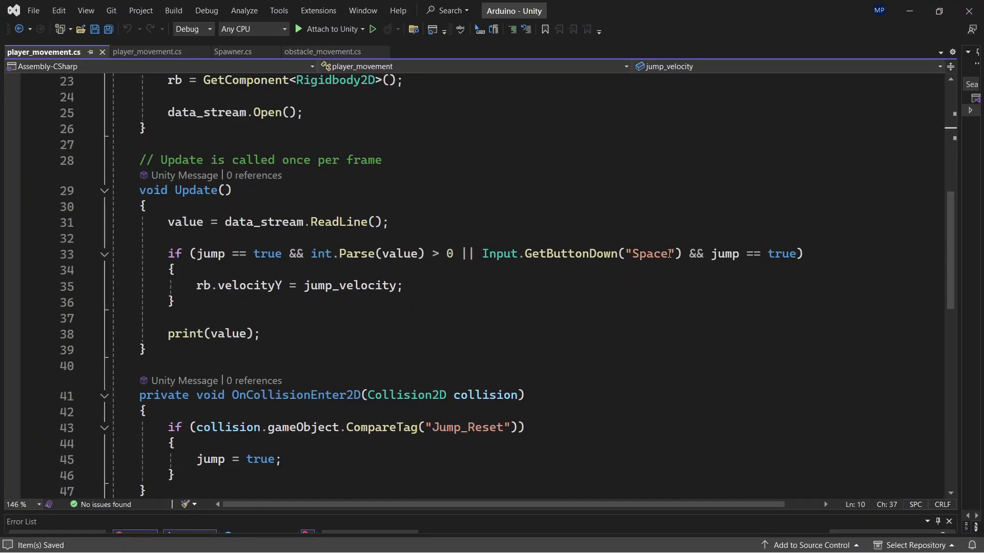
Step: Change the button name from "Space" to "Jump" and run the game with spikes spawning
text(Ju)
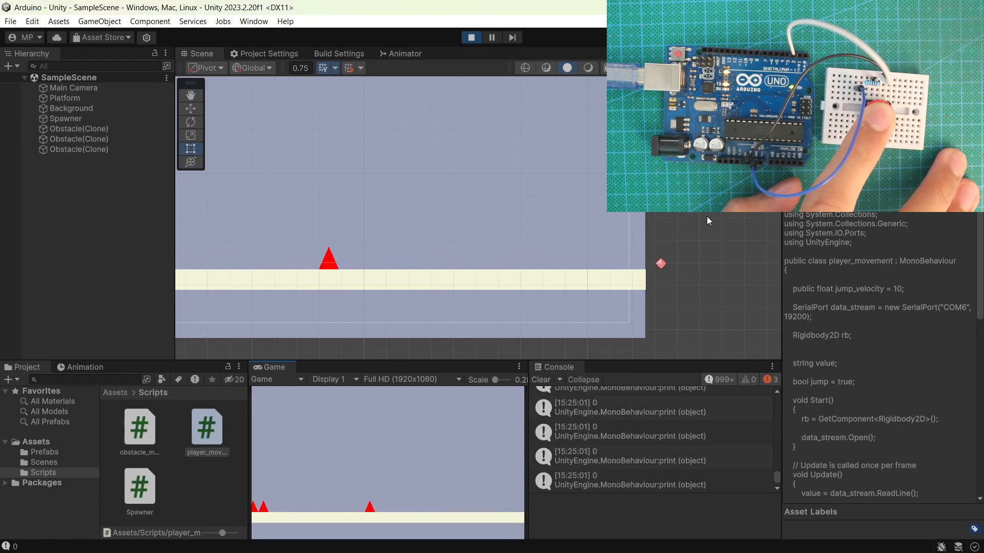
click(472, 37)
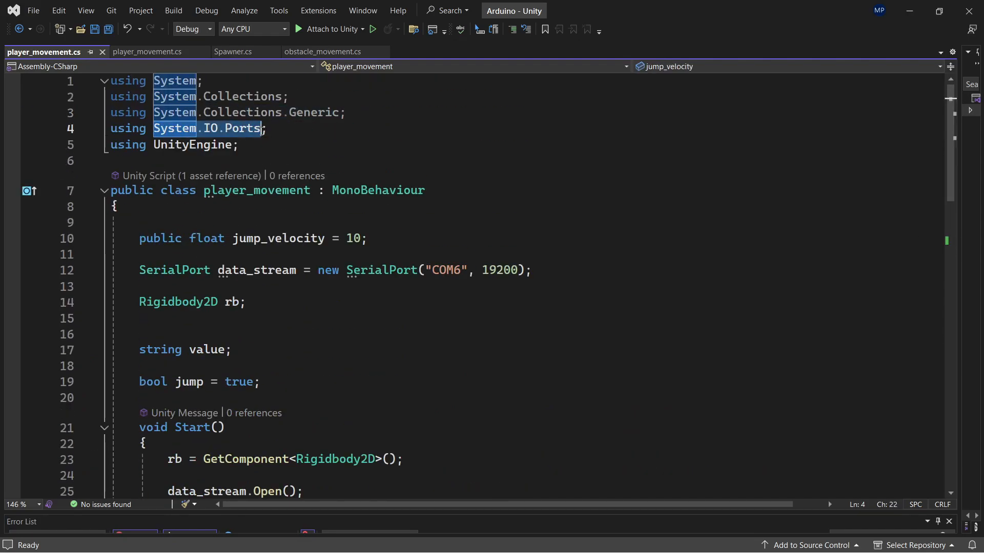
Step: Return from Visual Studio to the Unity editor with play mode ended
click(238, 144)
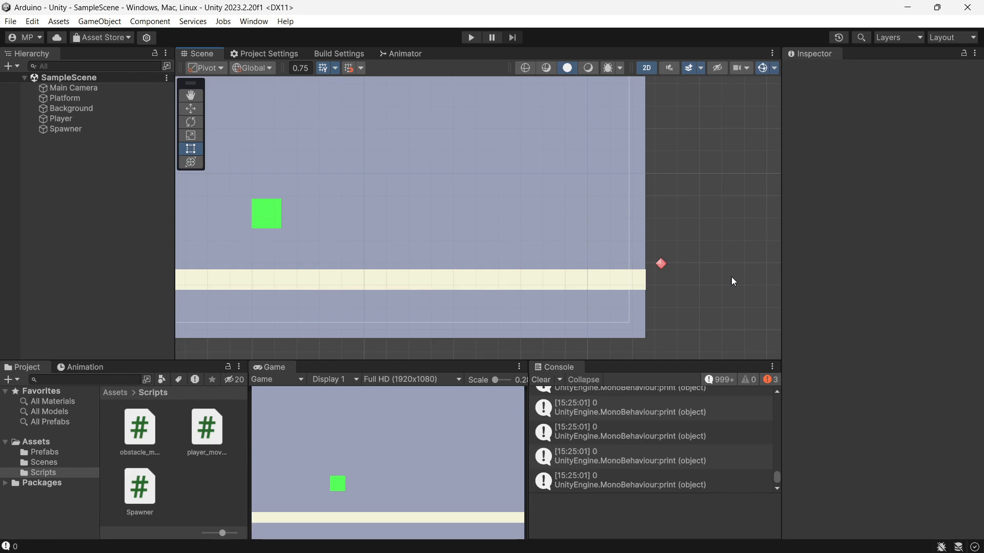
mouse_move(681, 156)
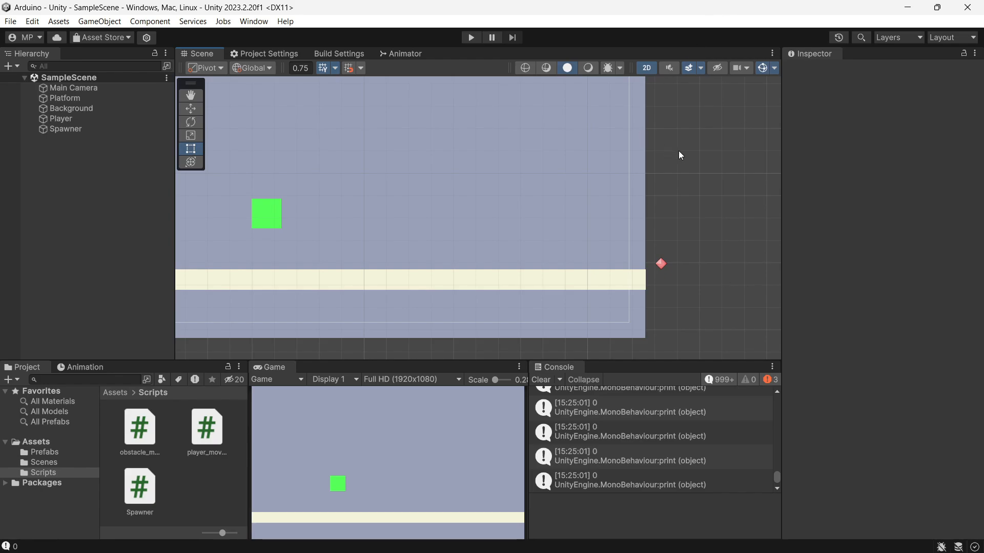